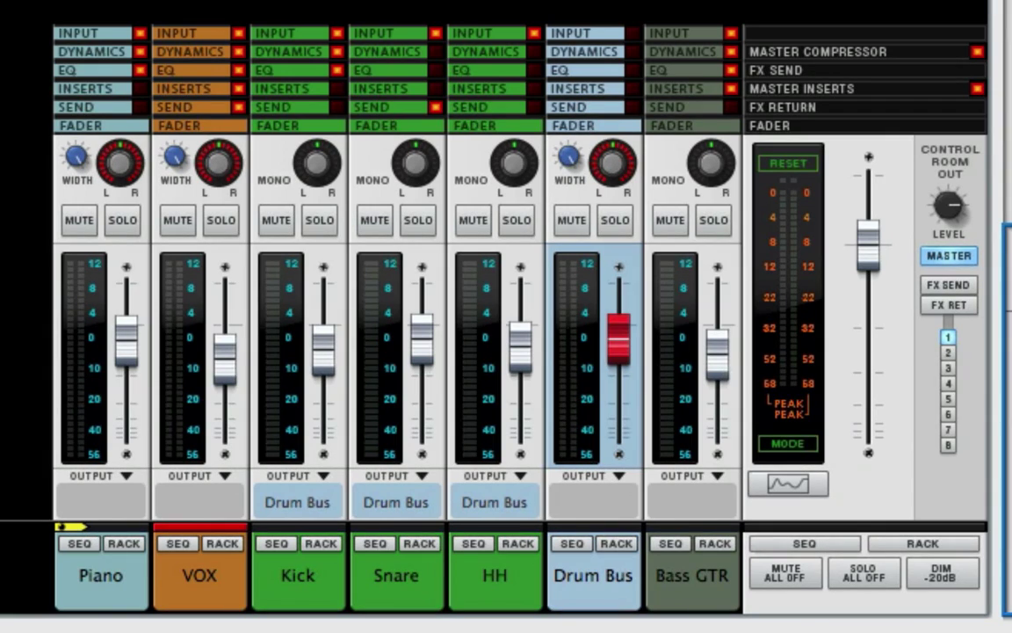
pyautogui.moveTo(553, 200)
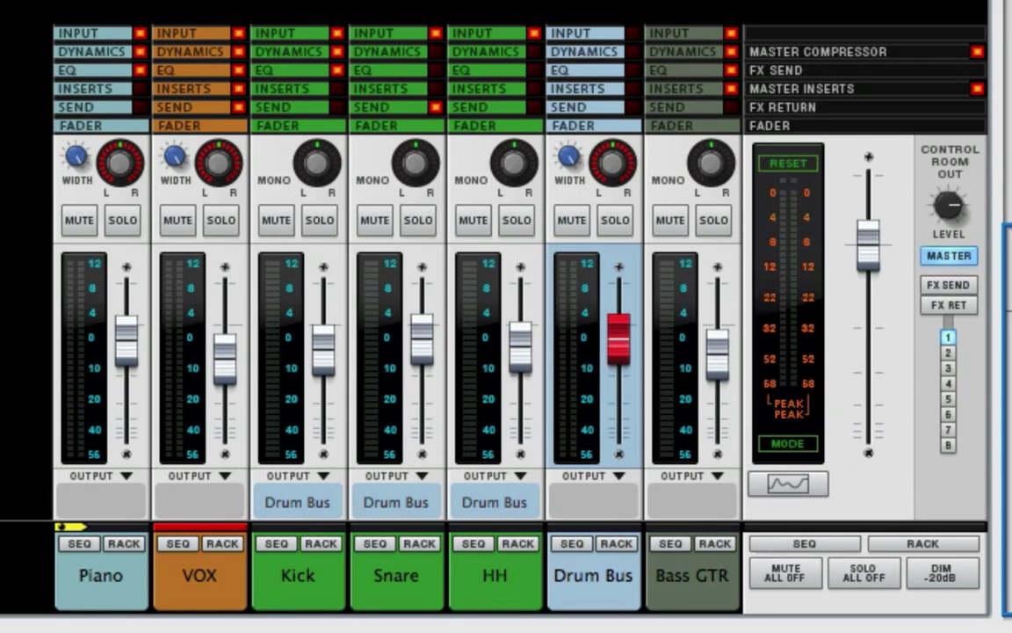
pyautogui.moveTo(254, 221)
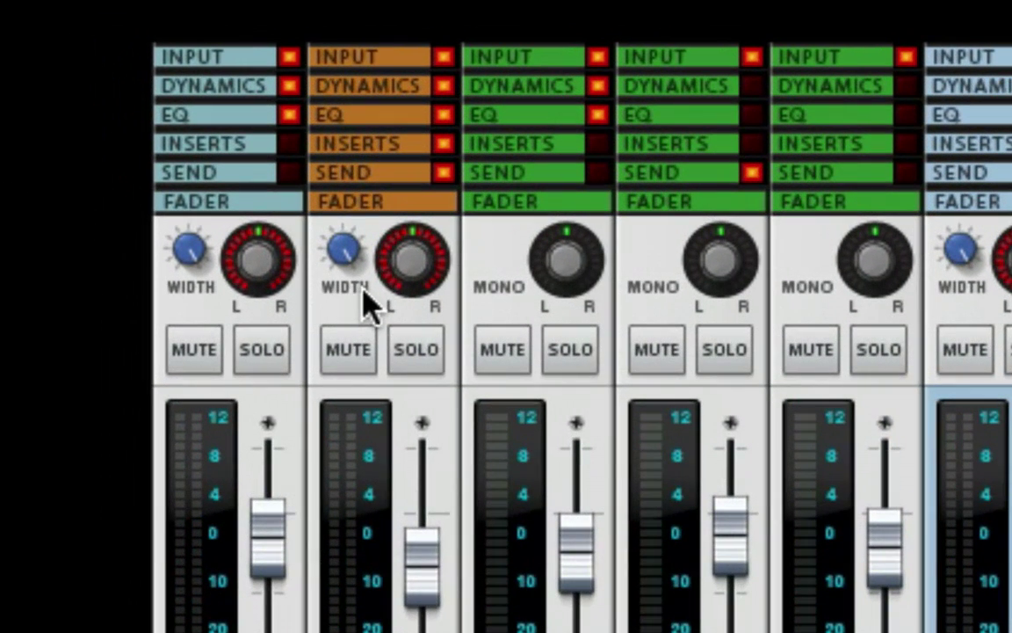
pyautogui.moveTo(365, 313)
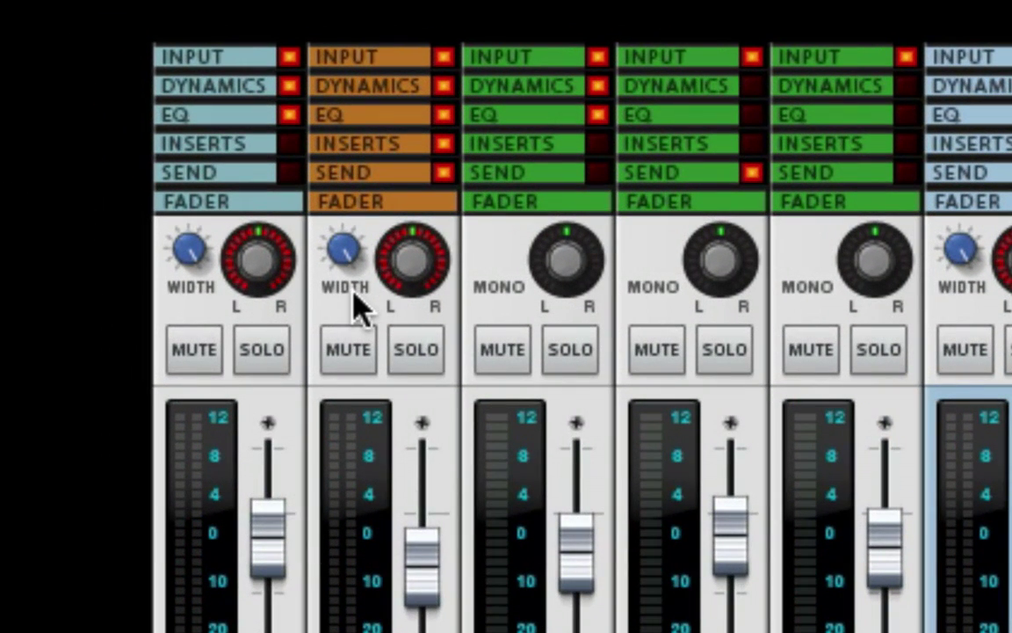
pyautogui.moveTo(519, 308)
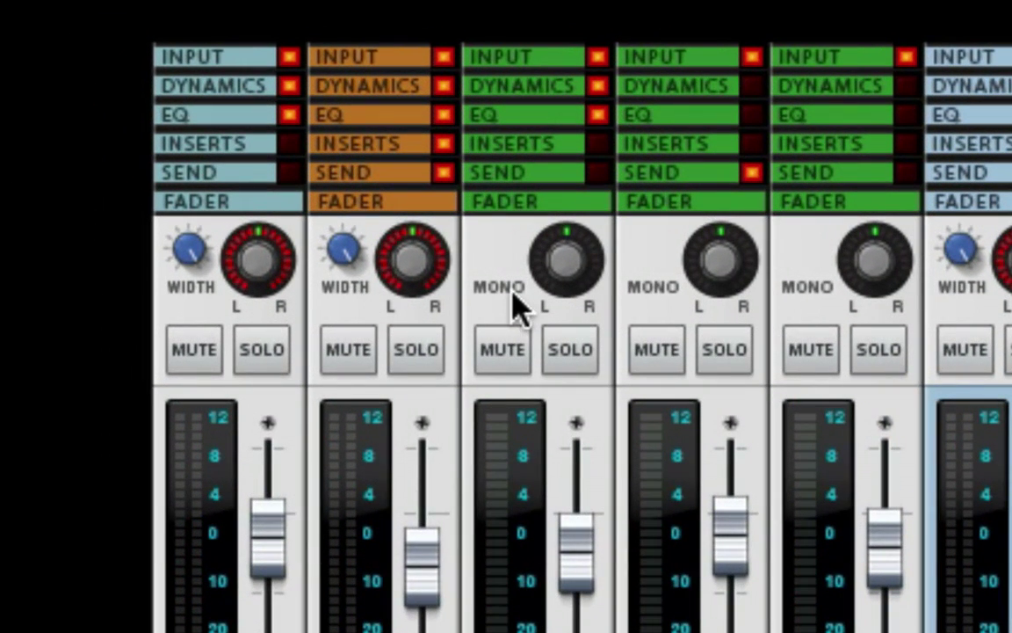
pyautogui.moveTo(342, 246)
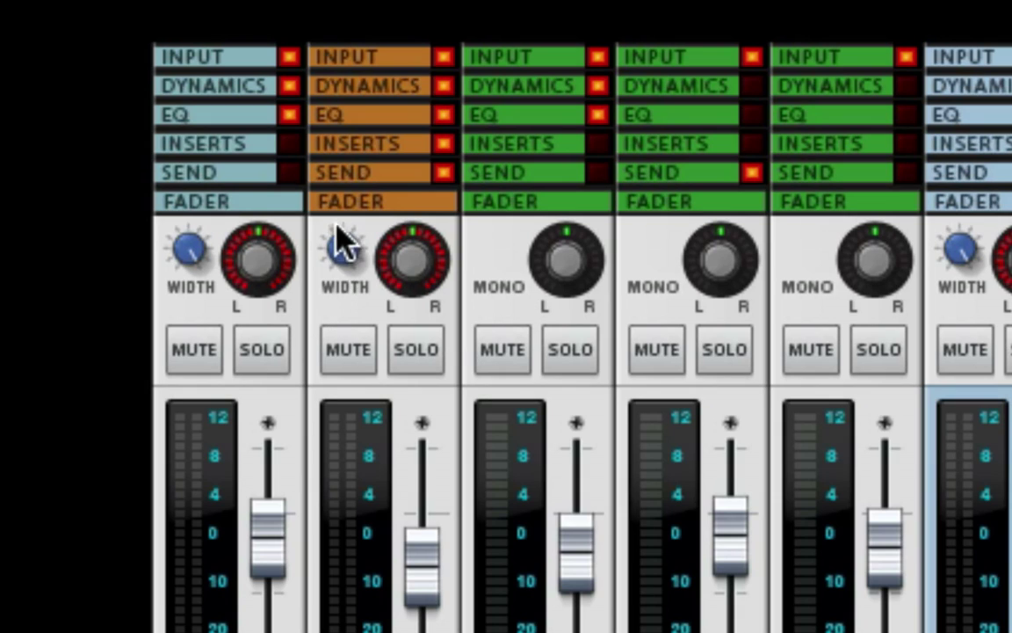
# Step: Narrow the VOX channel's stereo width down from full spread
pyautogui.click(344, 250)
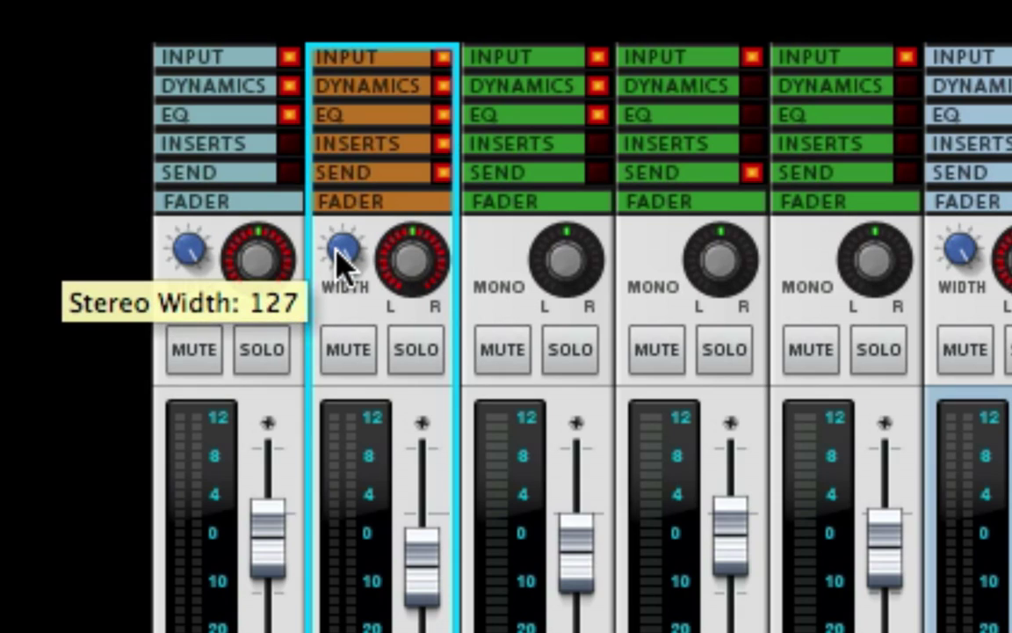
pyautogui.moveTo(341, 246); pyautogui.dragTo(341, 260)
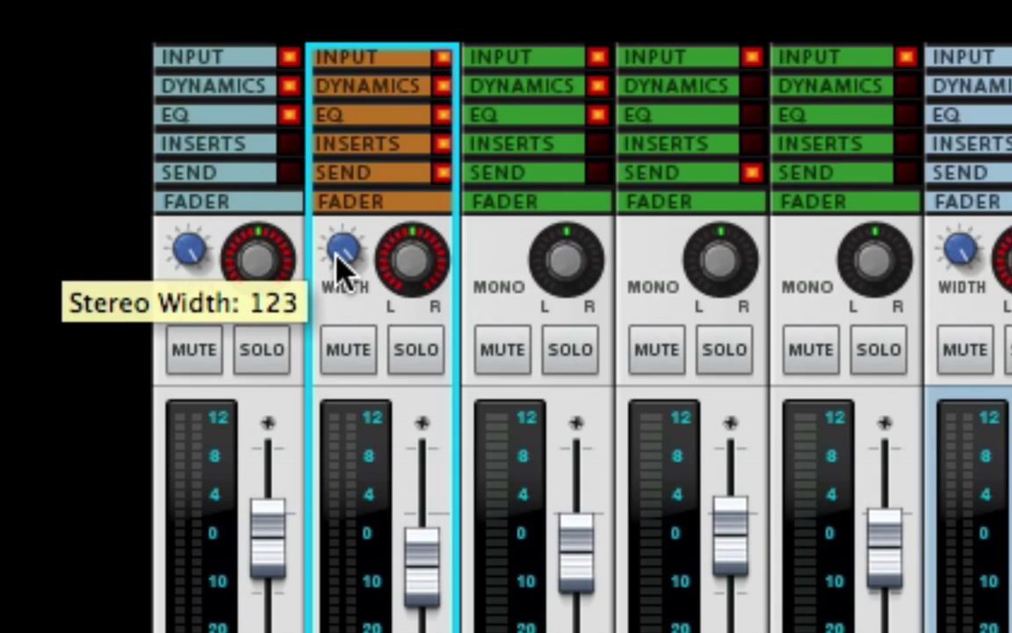
pyautogui.moveTo(343, 249); pyautogui.dragTo(355, 348)
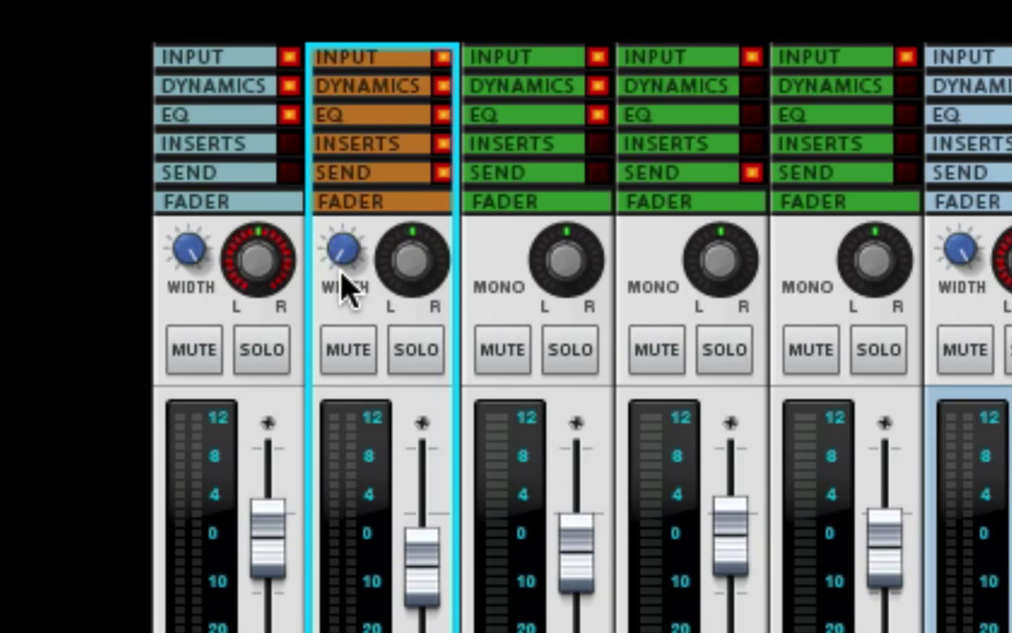
pyautogui.moveTo(343, 290)
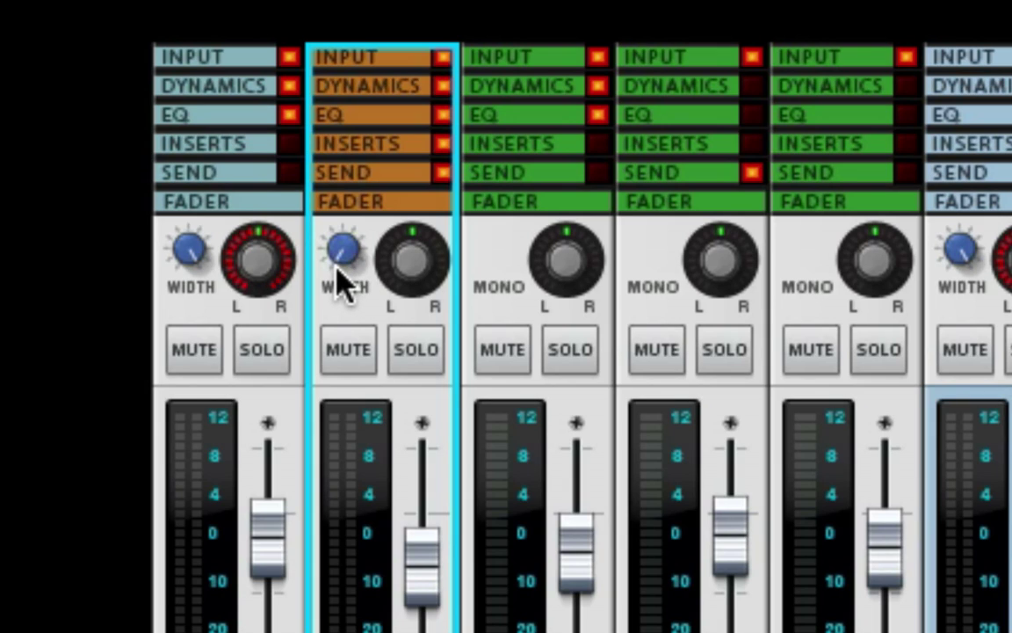
pyautogui.moveTo(413, 260)
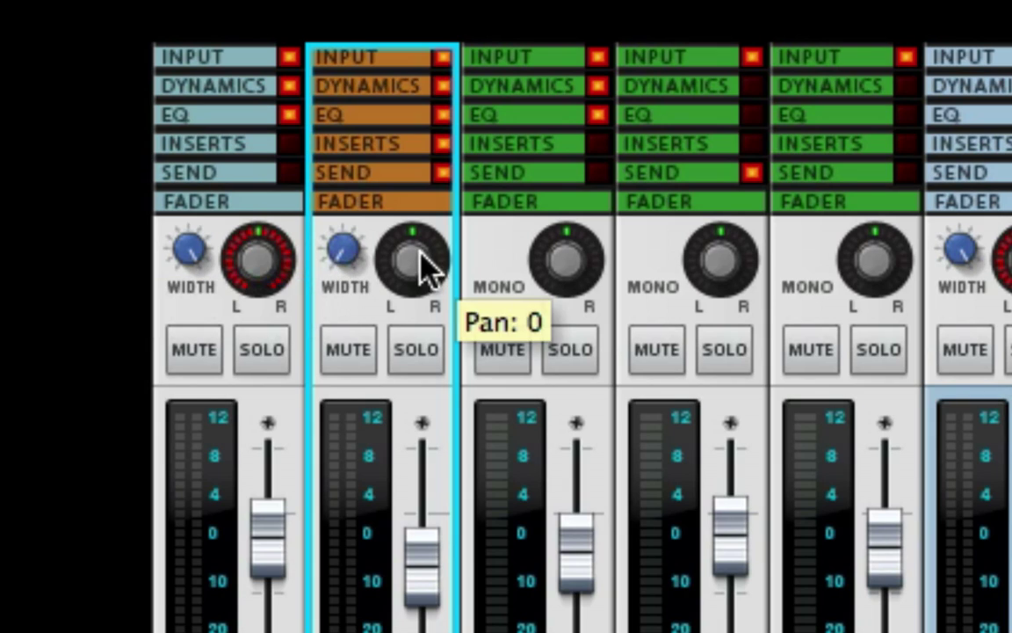
pyautogui.moveTo(425, 271)
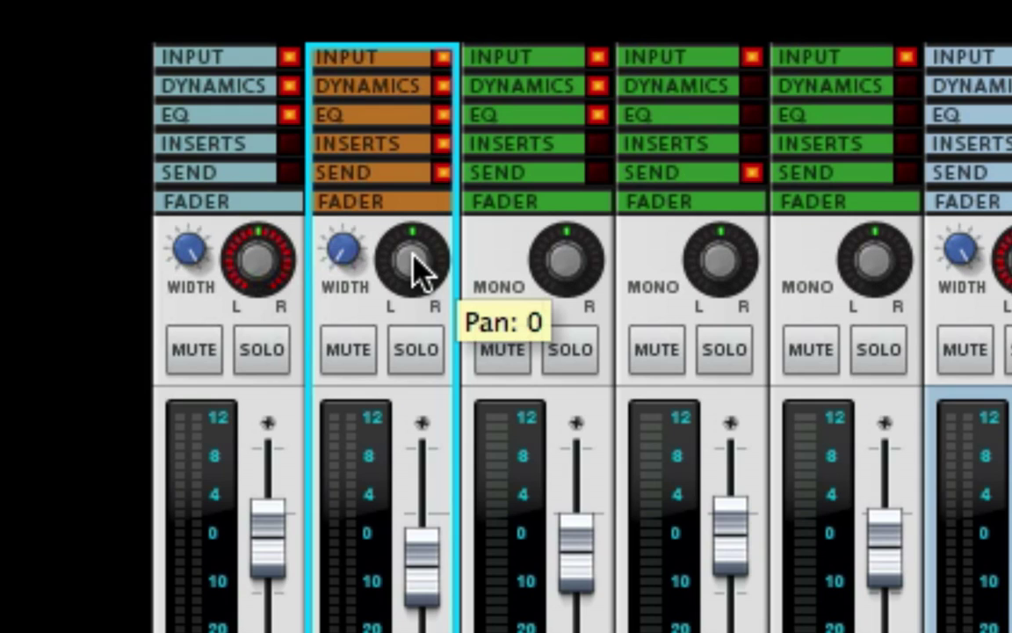
# Step: Nudge the VOX pan right, return it to centre at 0, and set stereo width 48
pyautogui.moveTo(413, 263); pyautogui.dragTo(413, 246)
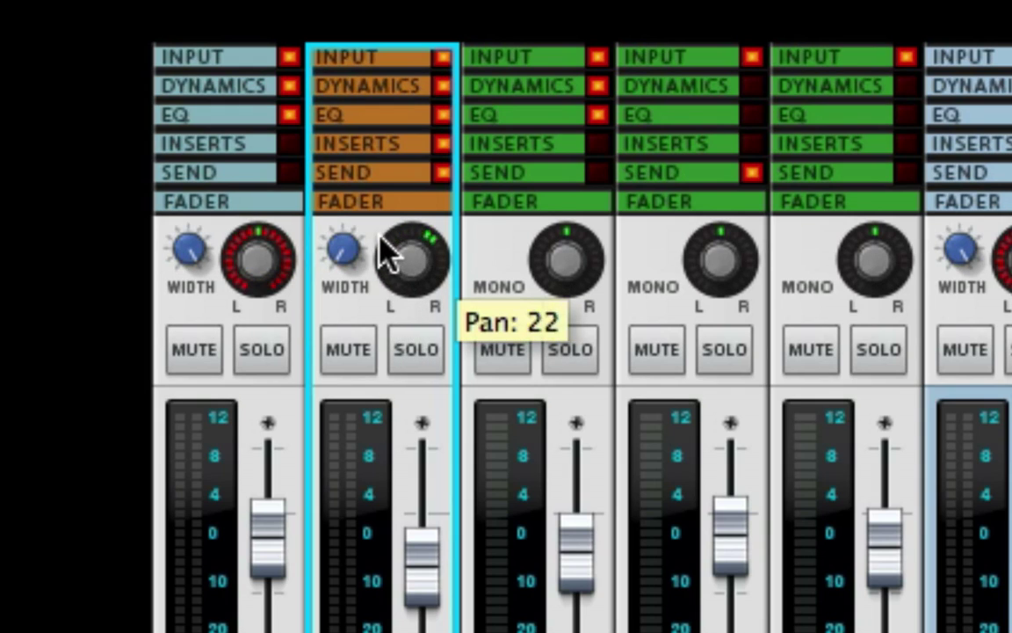
pyautogui.moveTo(413, 255); pyautogui.dragTo(390, 264)
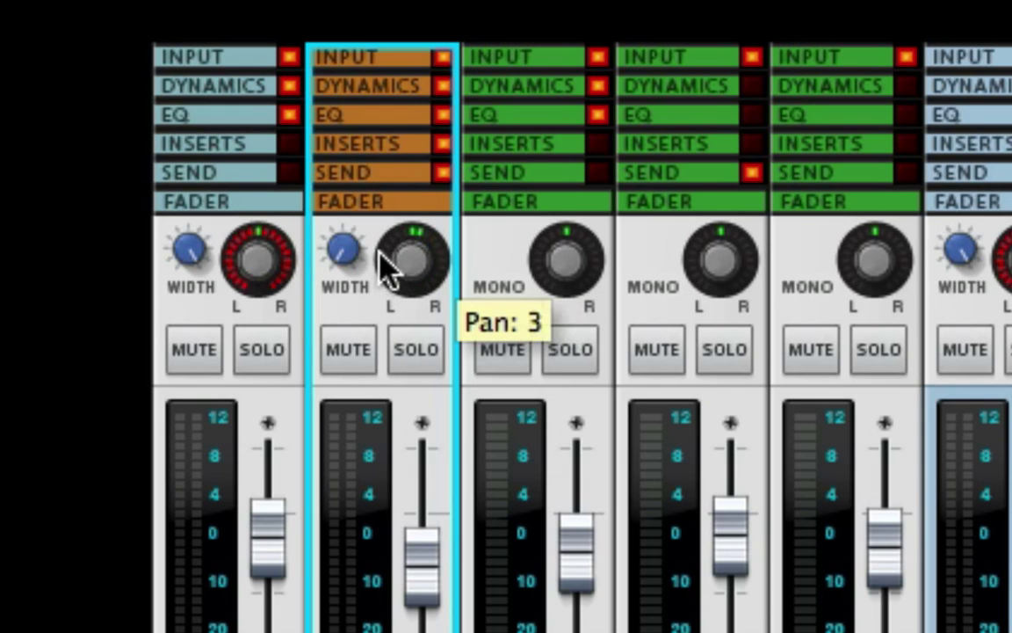
pyautogui.moveTo(413, 246); pyautogui.dragTo(408, 255)
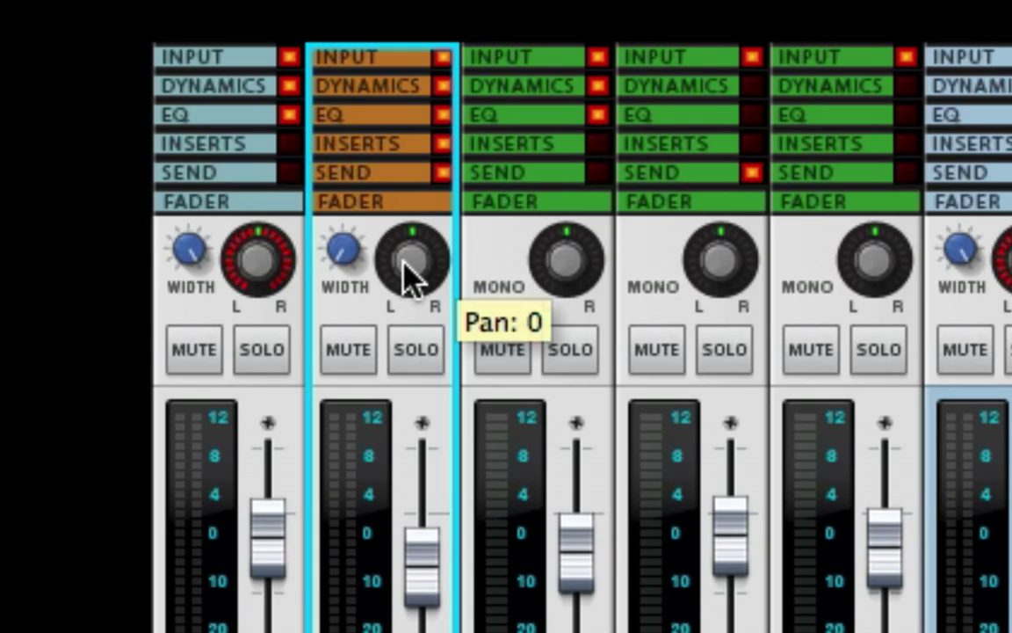
pyautogui.moveTo(378, 281)
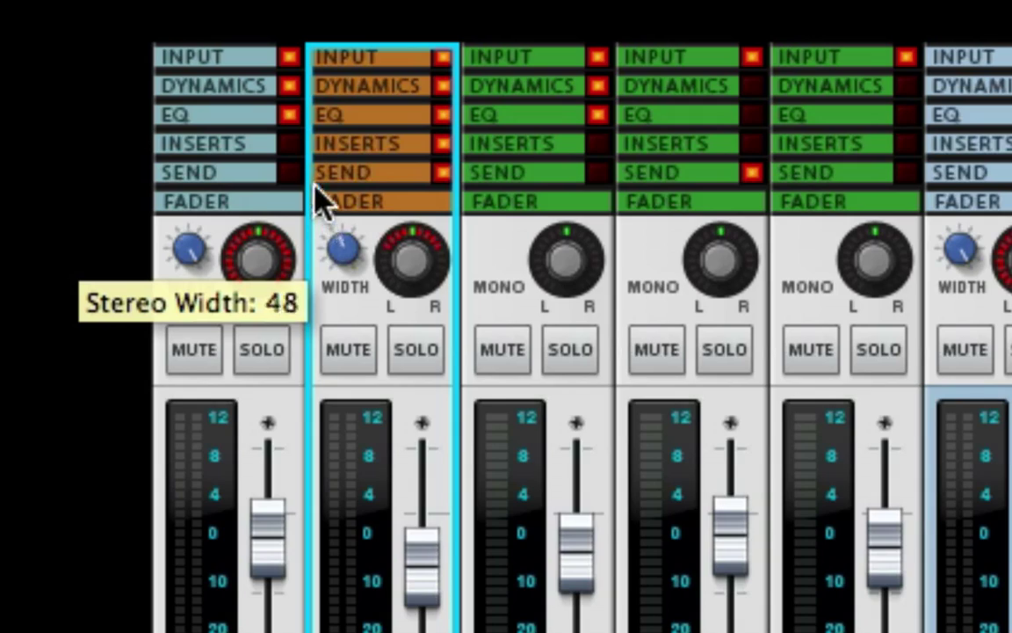
pyautogui.moveTo(343, 249); pyautogui.dragTo(343, 246)
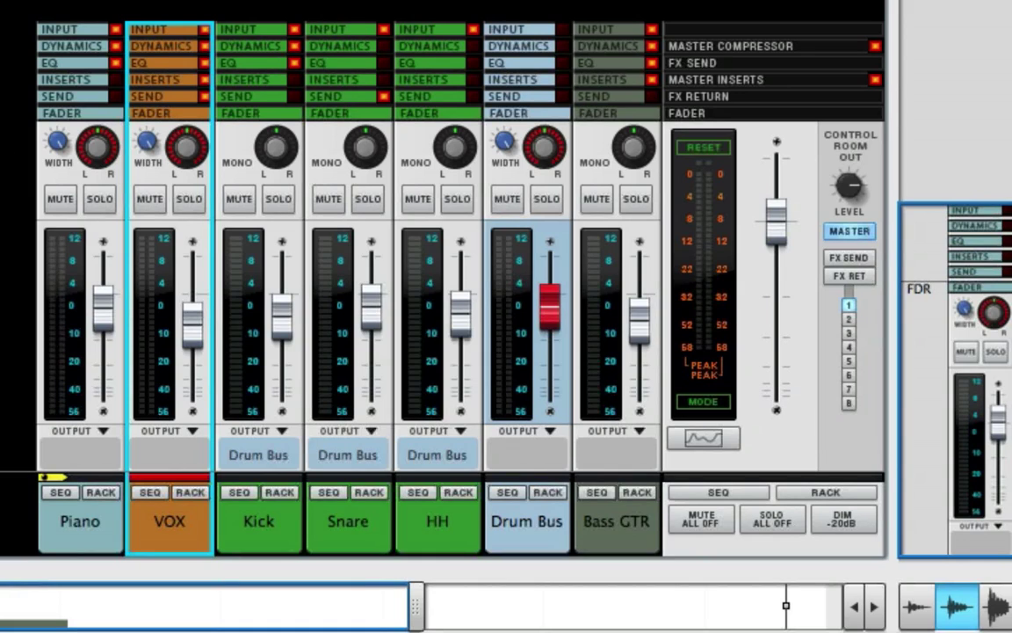
pyautogui.moveTo(341, 179)
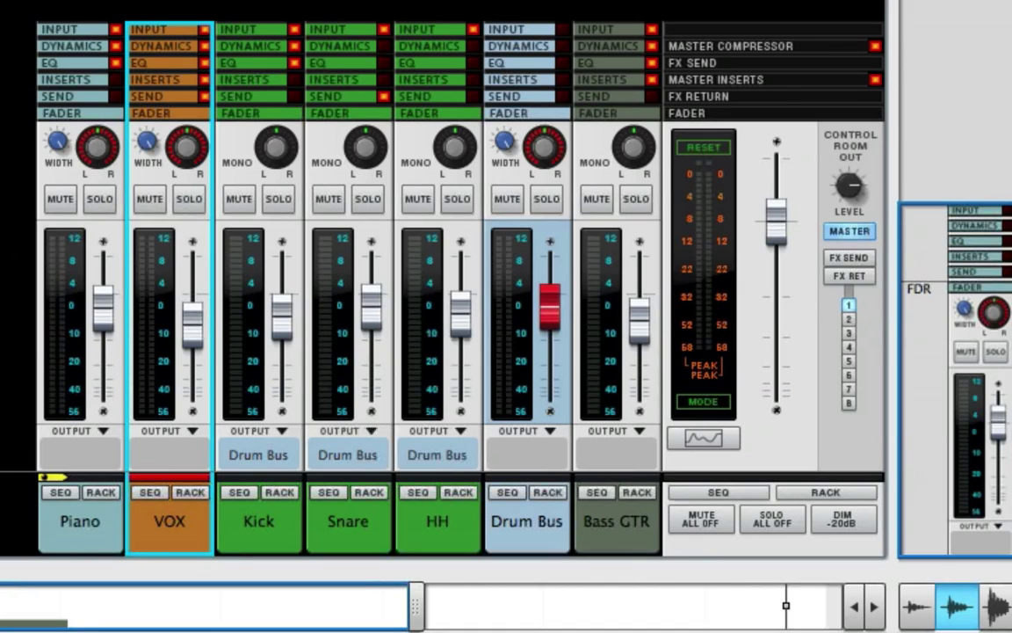
pyautogui.moveTo(253, 280)
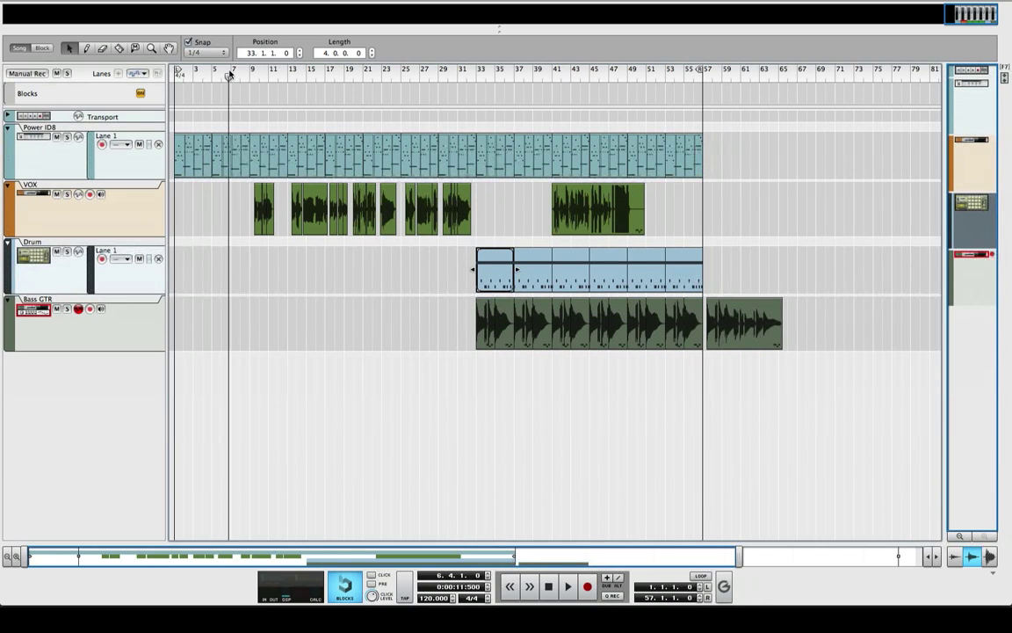
# Step: Move the song position along the sequencer ruler to around bar 45
pyautogui.click(566, 587)
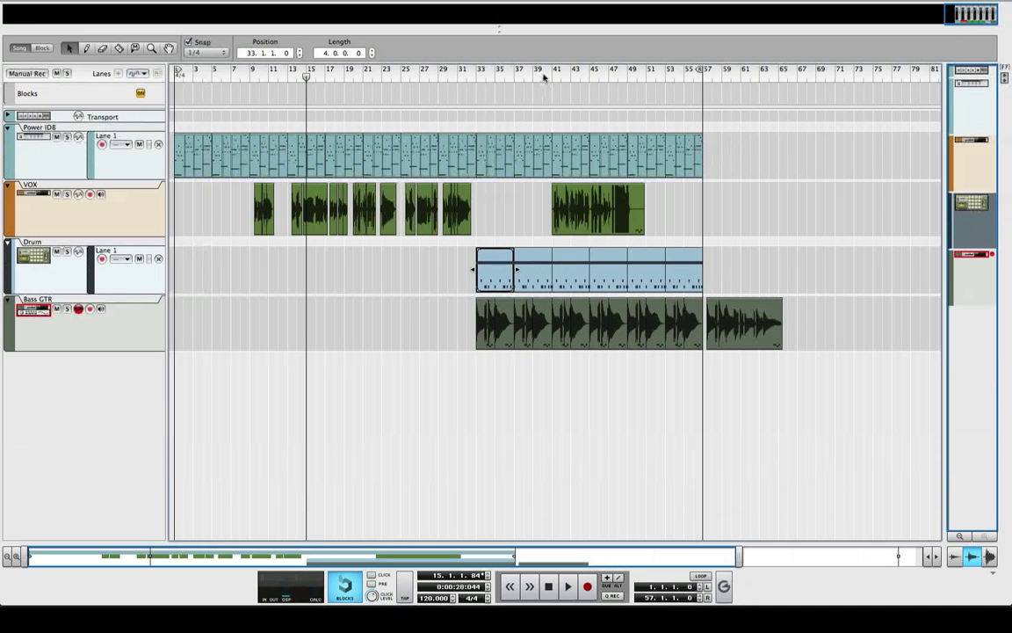
pyautogui.click(568, 587)
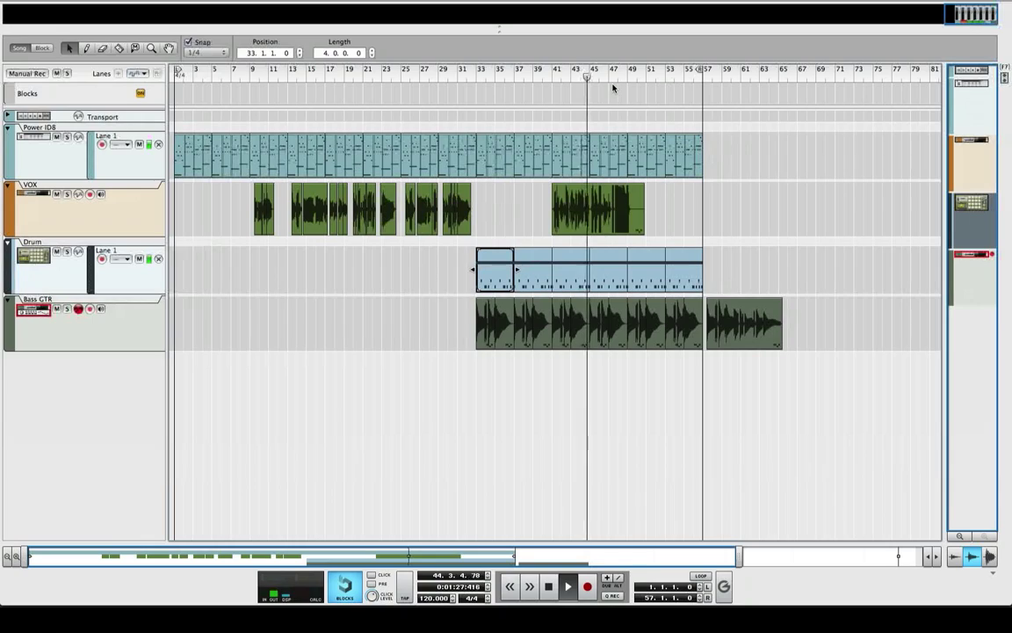
pyautogui.click(567, 587)
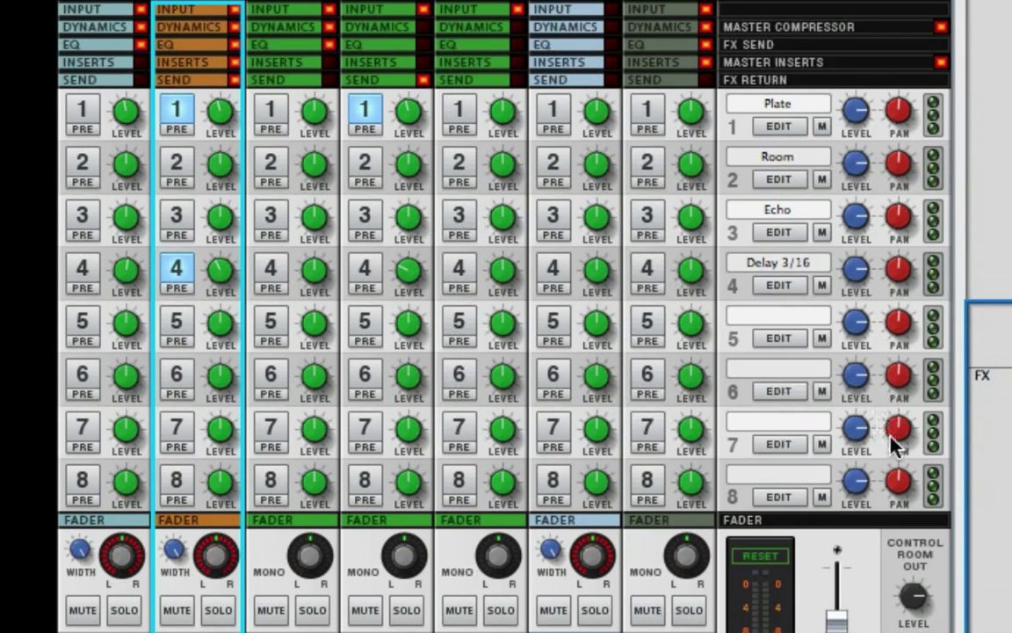
pyautogui.moveTo(903, 404)
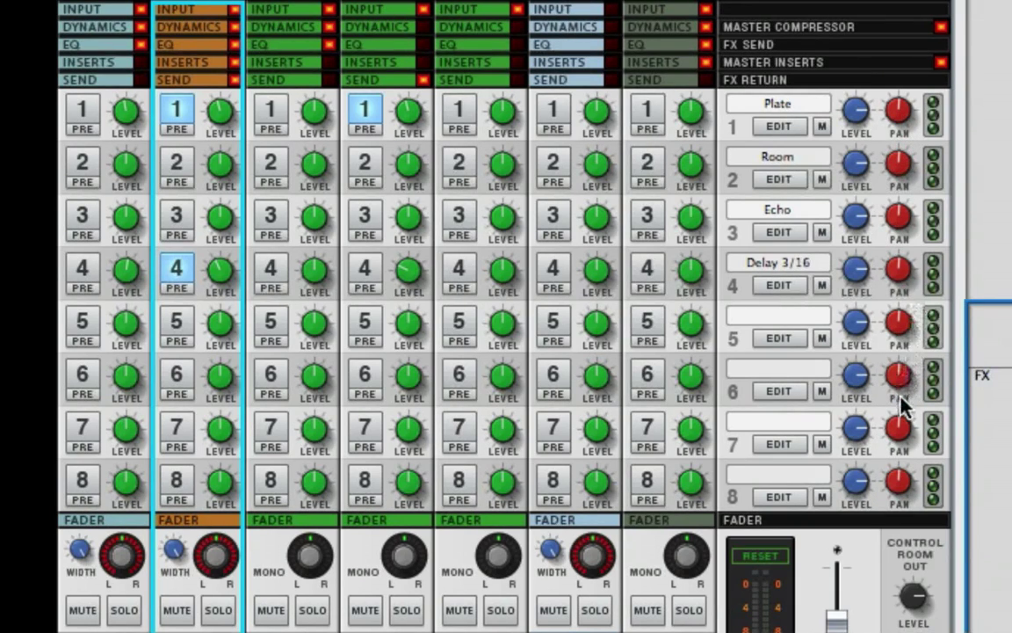
pyautogui.moveTo(773, 453)
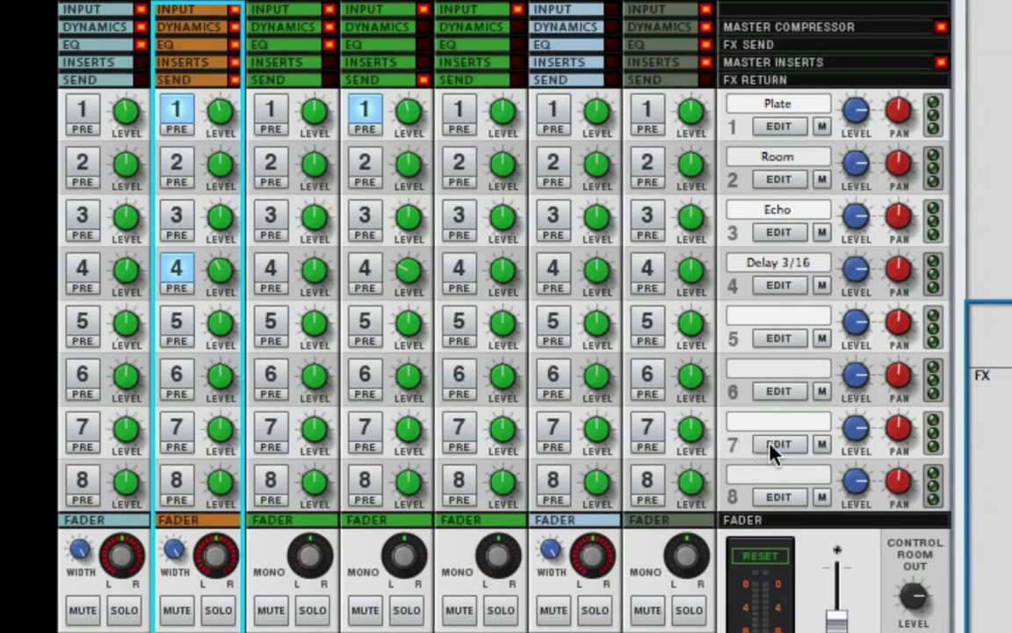
pyautogui.moveTo(843, 316)
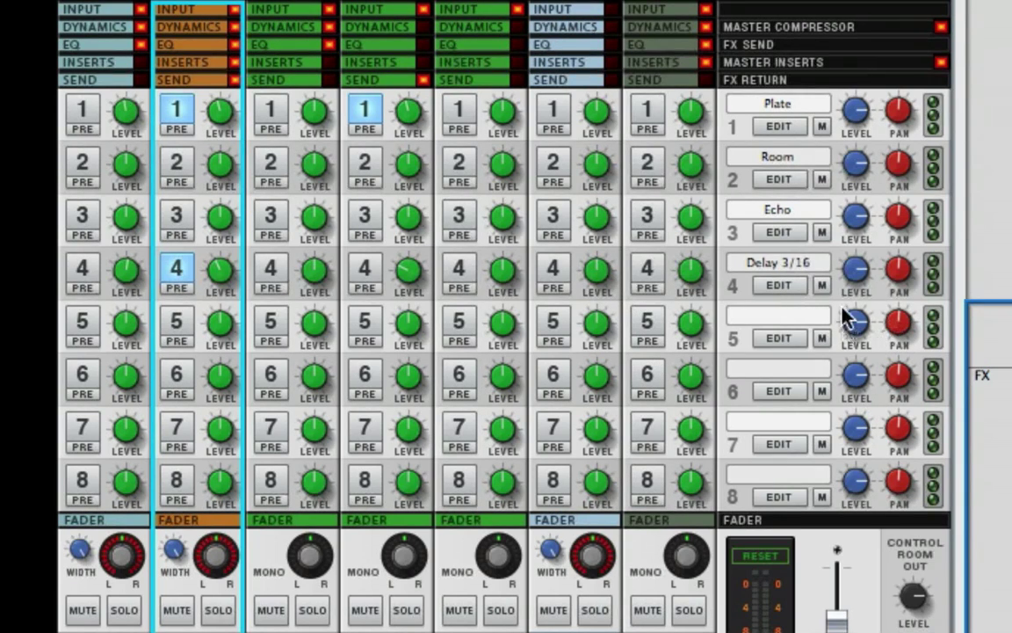
pyautogui.moveTo(161, 338)
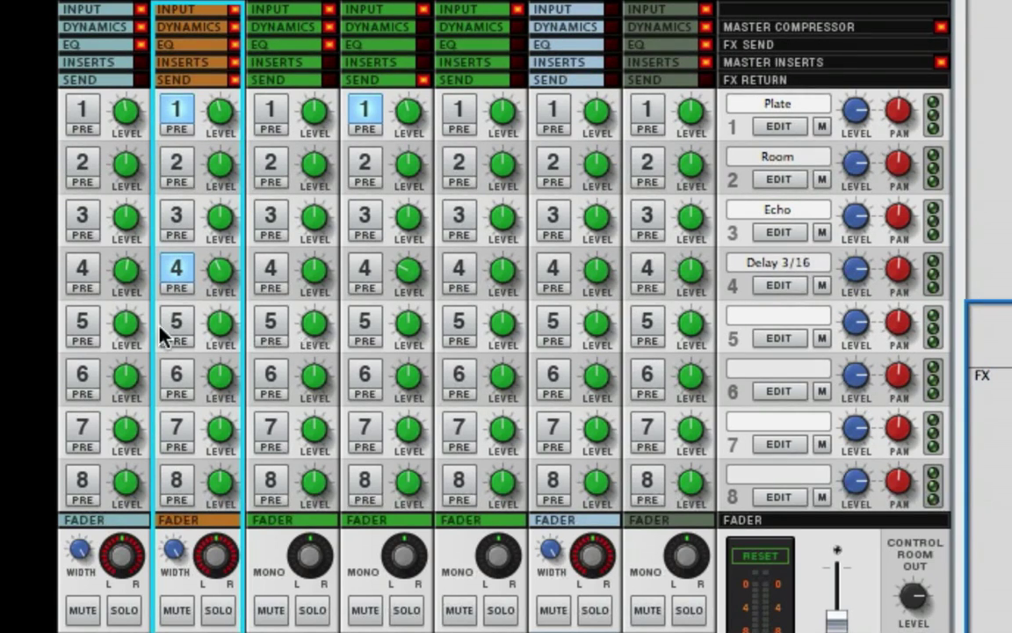
pyautogui.moveTo(71, 290)
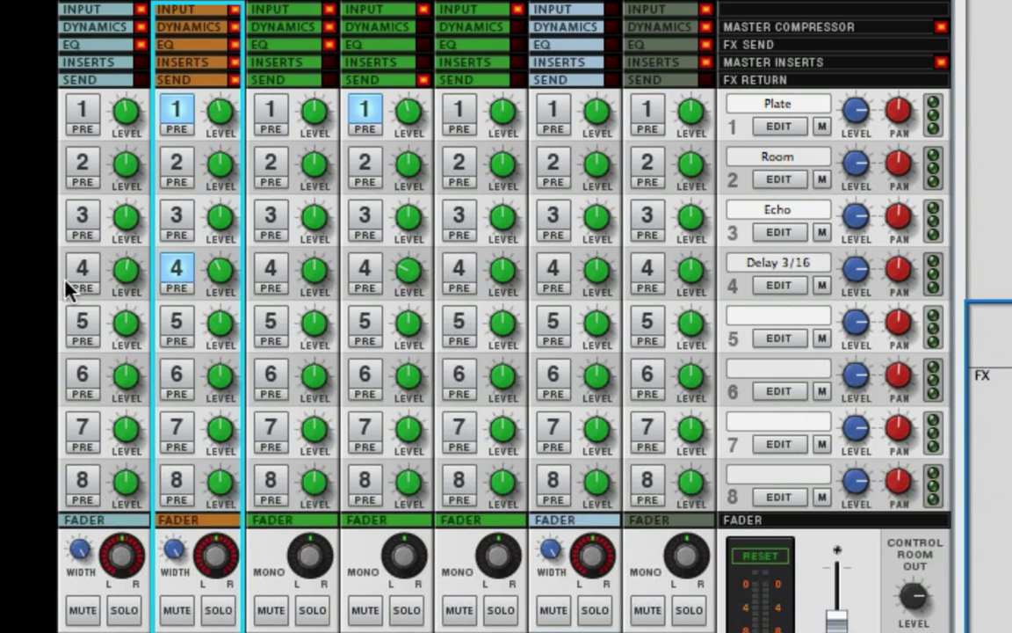
pyautogui.moveTo(91, 272)
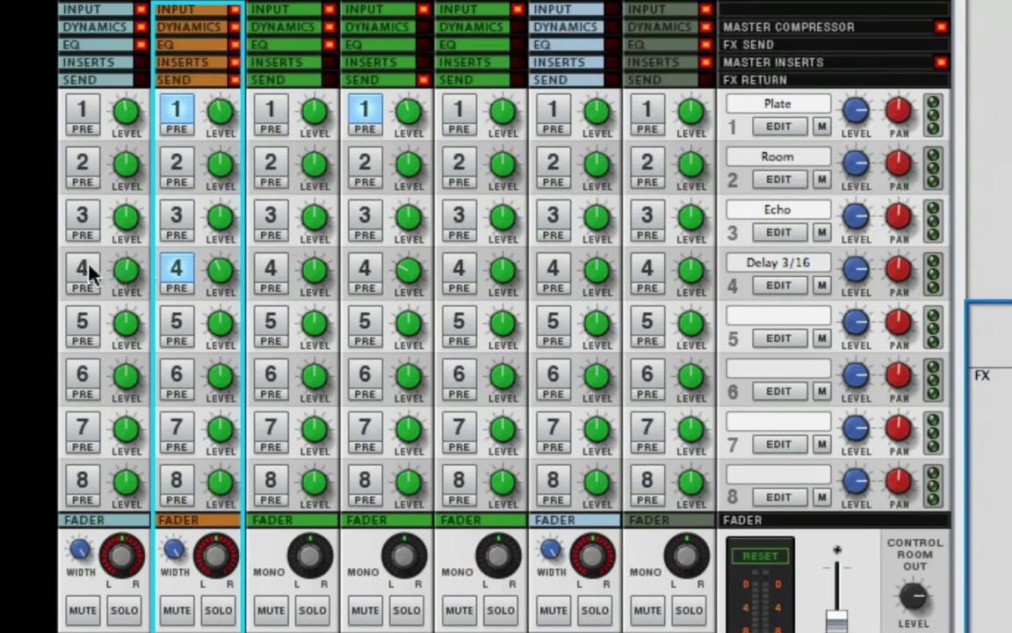
pyautogui.moveTo(659, 119)
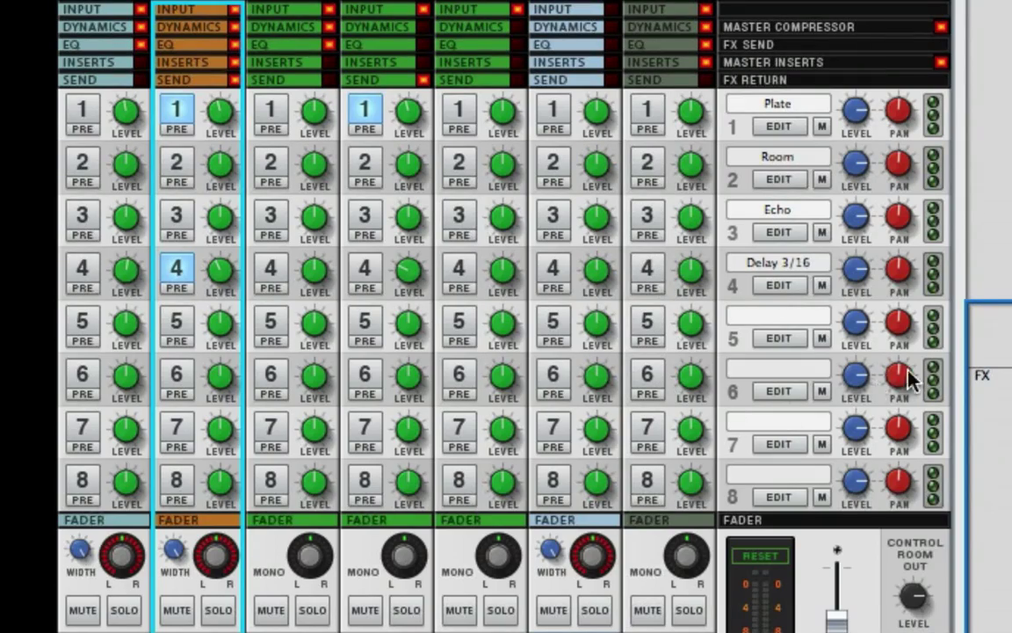
pyautogui.moveTo(624, 307)
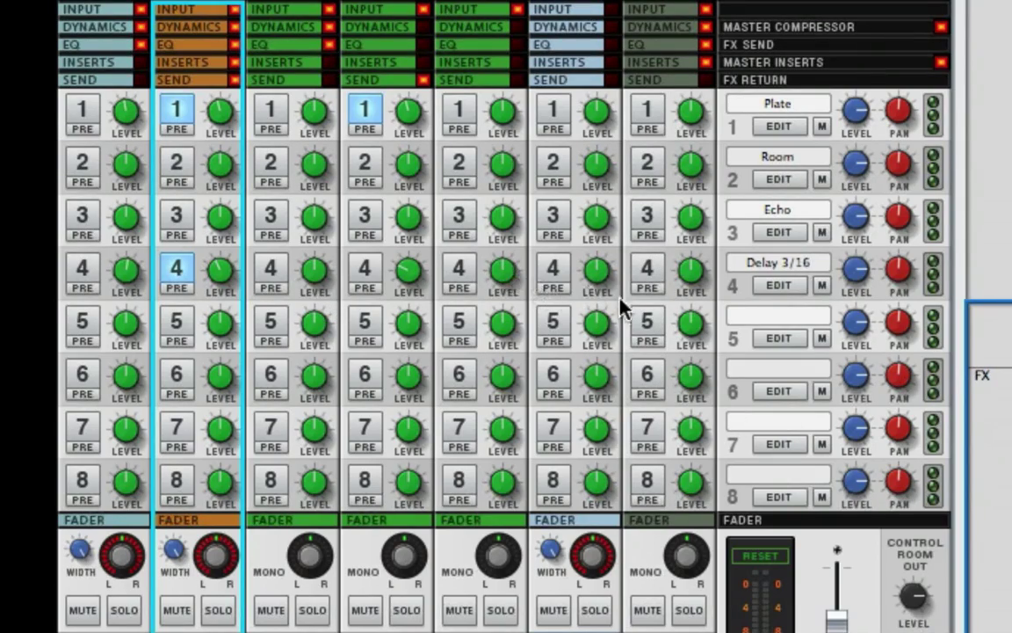
# Step: Pan the Piano channel left to about -28 and narrow its stereo width
pyautogui.scroll(-3)
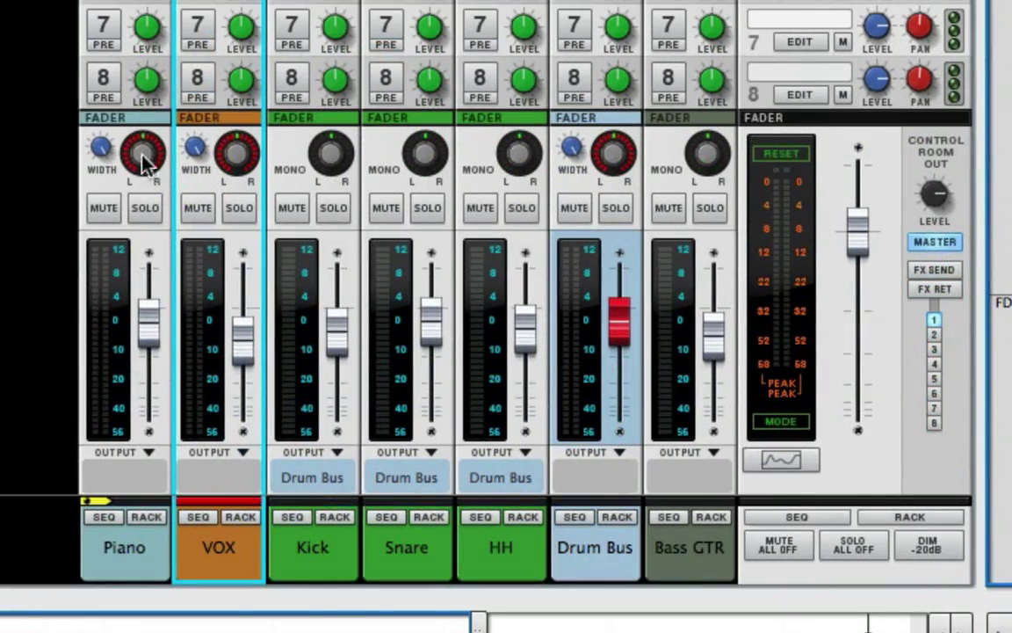
pyautogui.moveTo(144, 207)
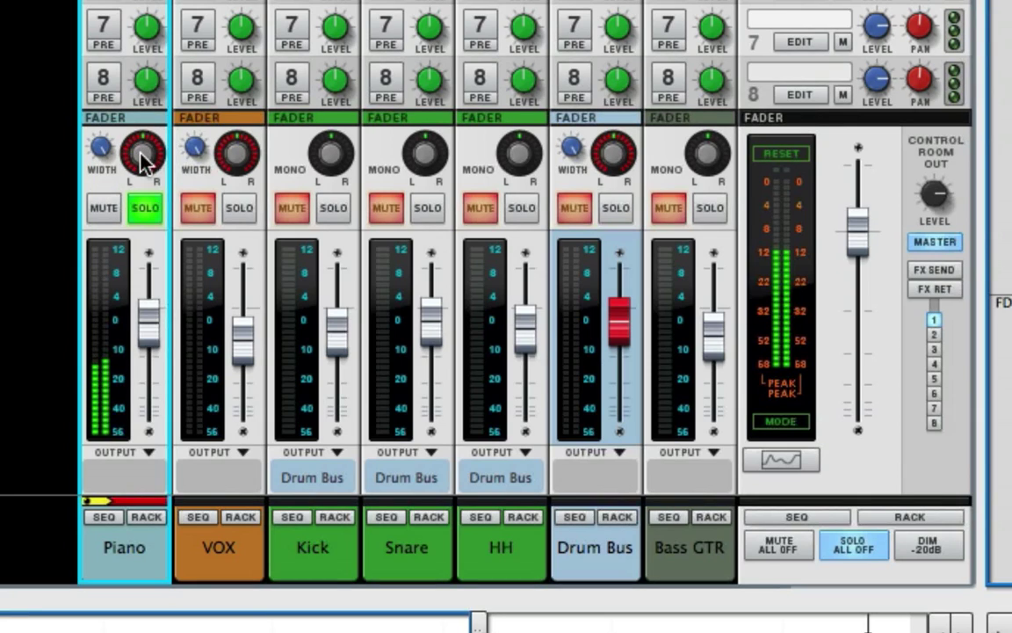
pyautogui.moveTo(142, 155); pyautogui.dragTo(144, 172)
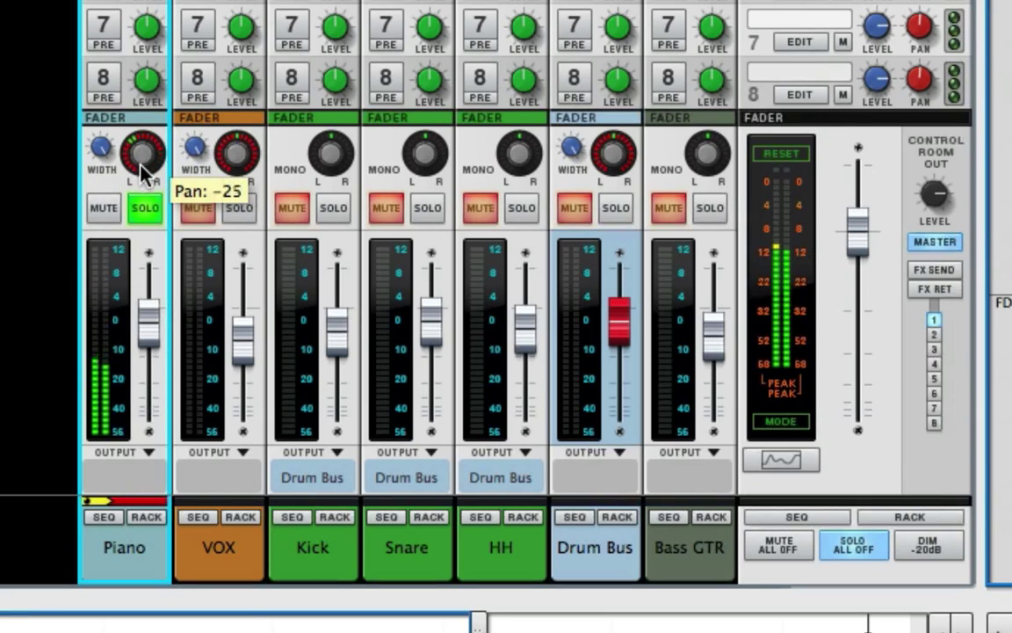
pyautogui.moveTo(144, 155); pyautogui.dragTo(144, 161)
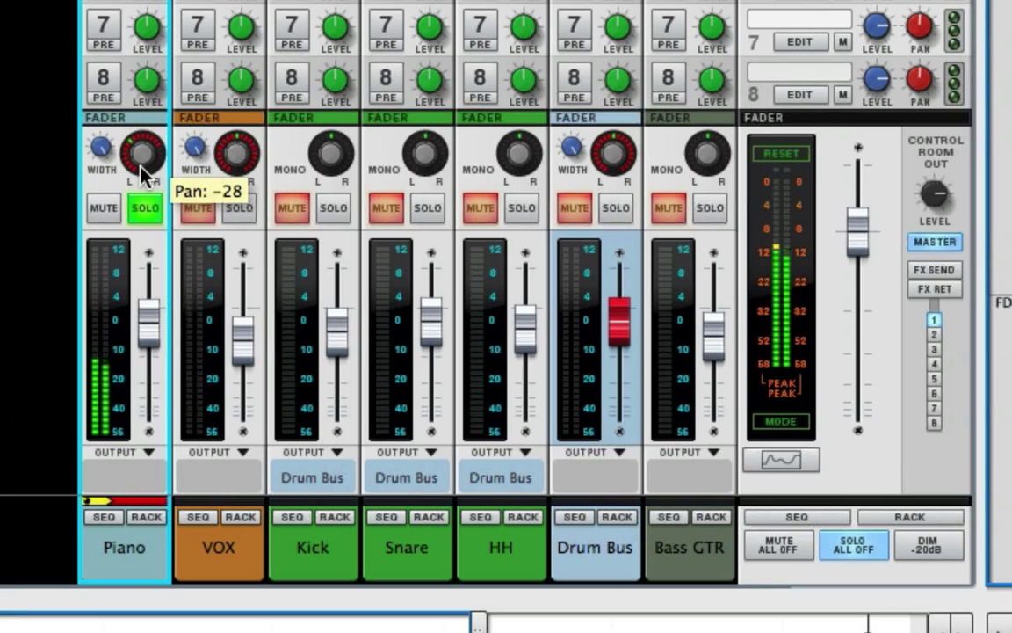
pyautogui.moveTo(102, 148)
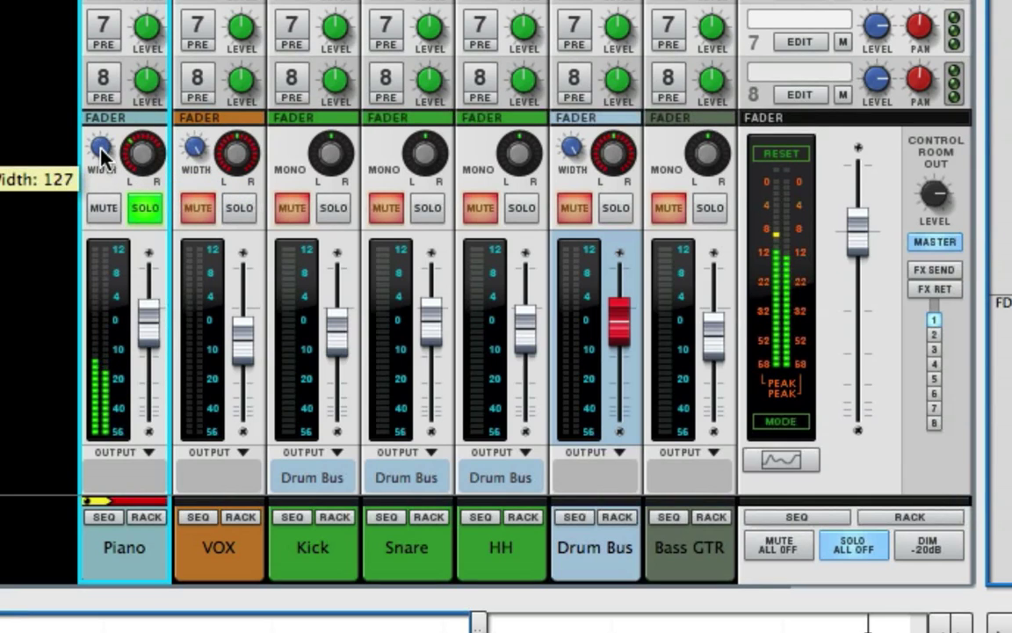
pyautogui.moveTo(98, 149); pyautogui.dragTo(91, 158)
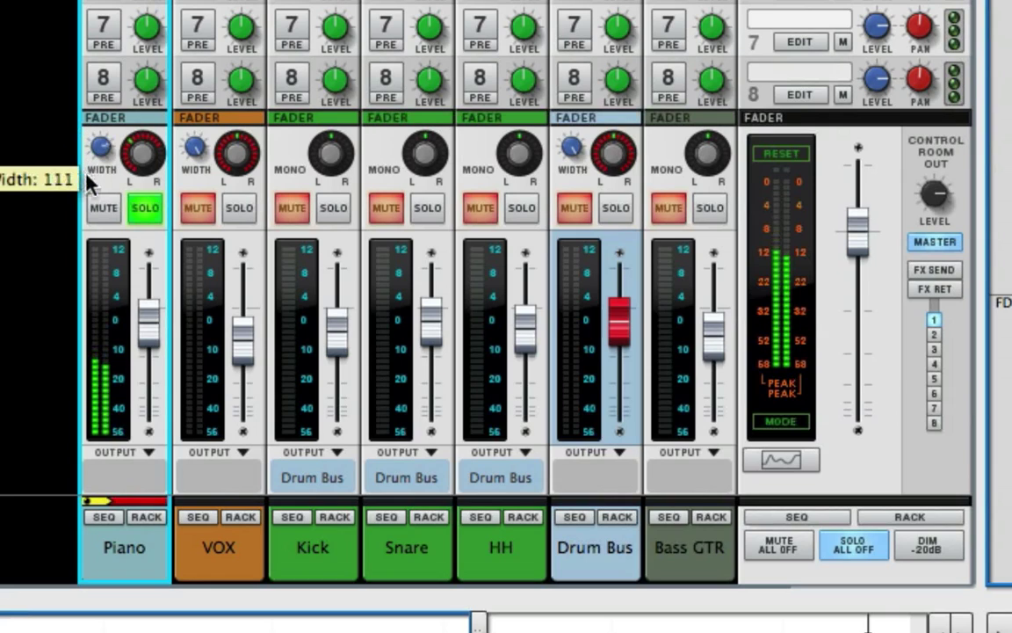
pyautogui.moveTo(99, 149); pyautogui.dragTo(98, 176)
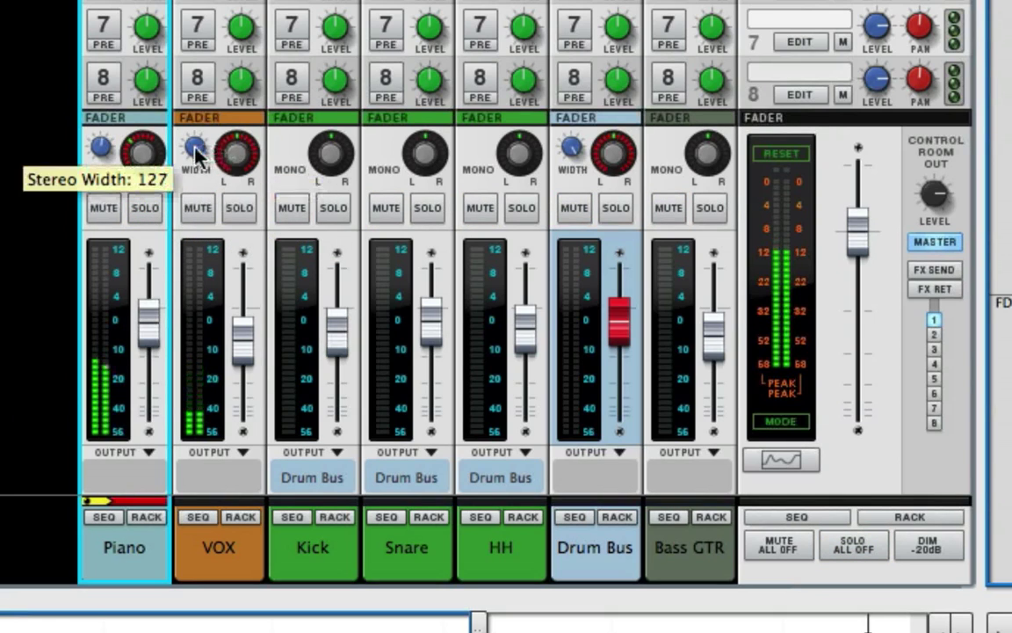
# Step: Squeeze the VOX stereo width toward mono, then settle it at about 79
pyautogui.click(218, 546)
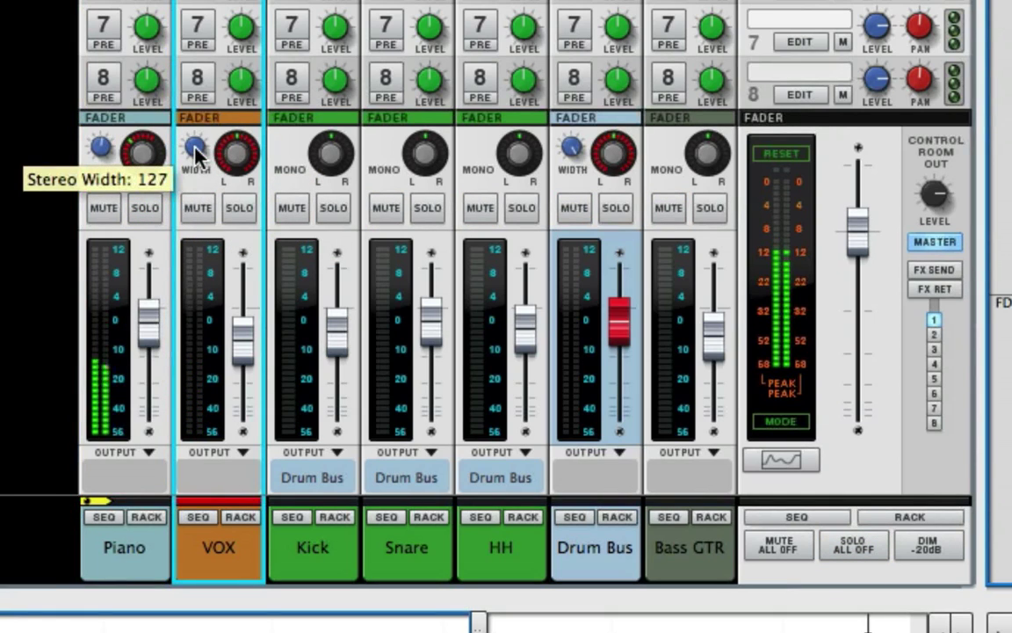
pyautogui.moveTo(195, 148); pyautogui.dragTo(195, 158)
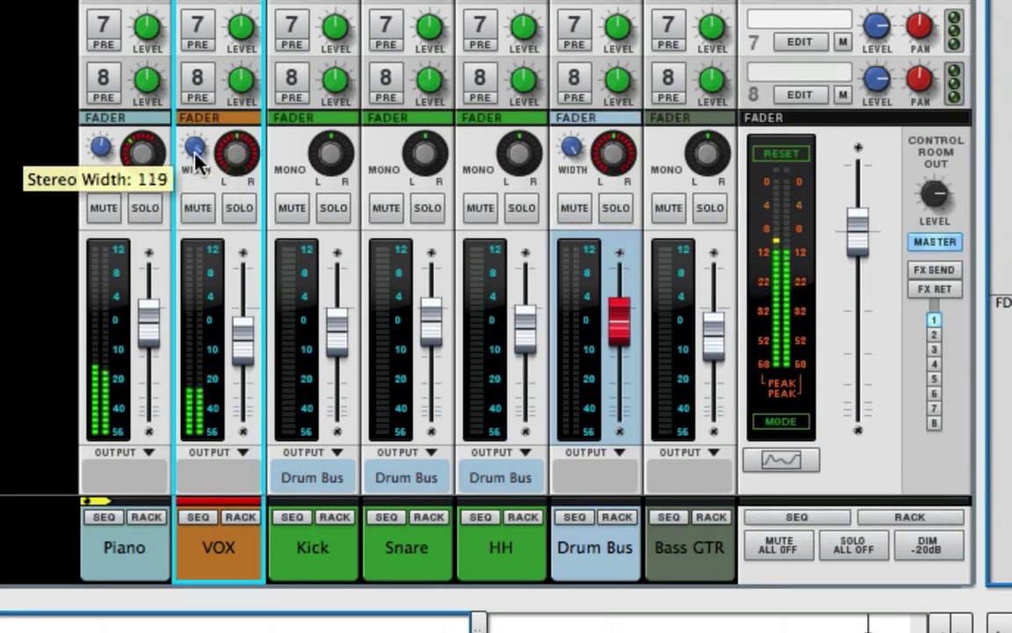
pyautogui.moveTo(194, 148); pyautogui.dragTo(195, 158)
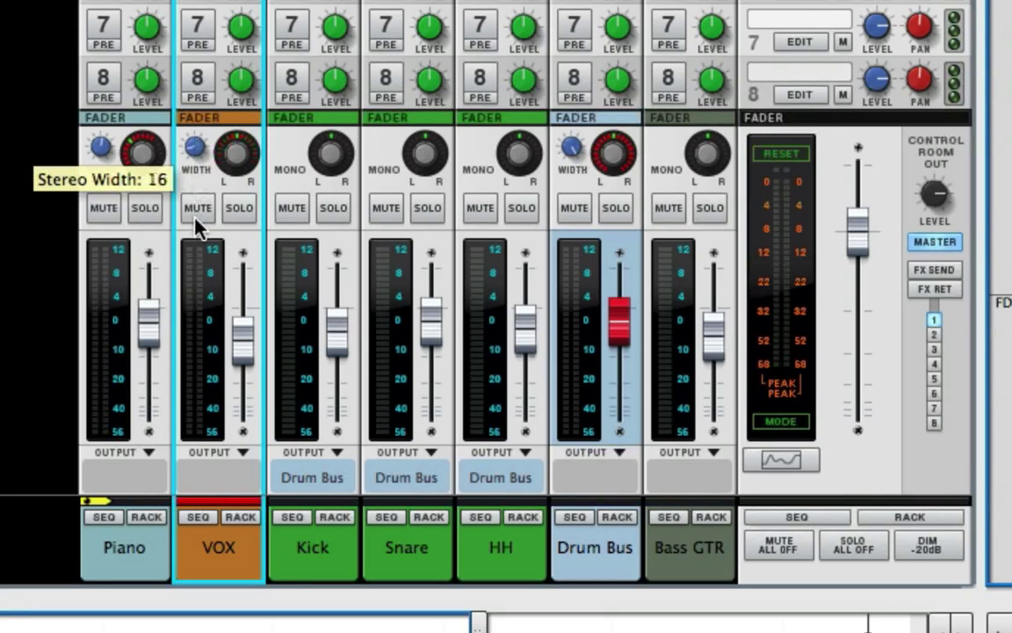
pyautogui.moveTo(195, 154); pyautogui.dragTo(195, 155)
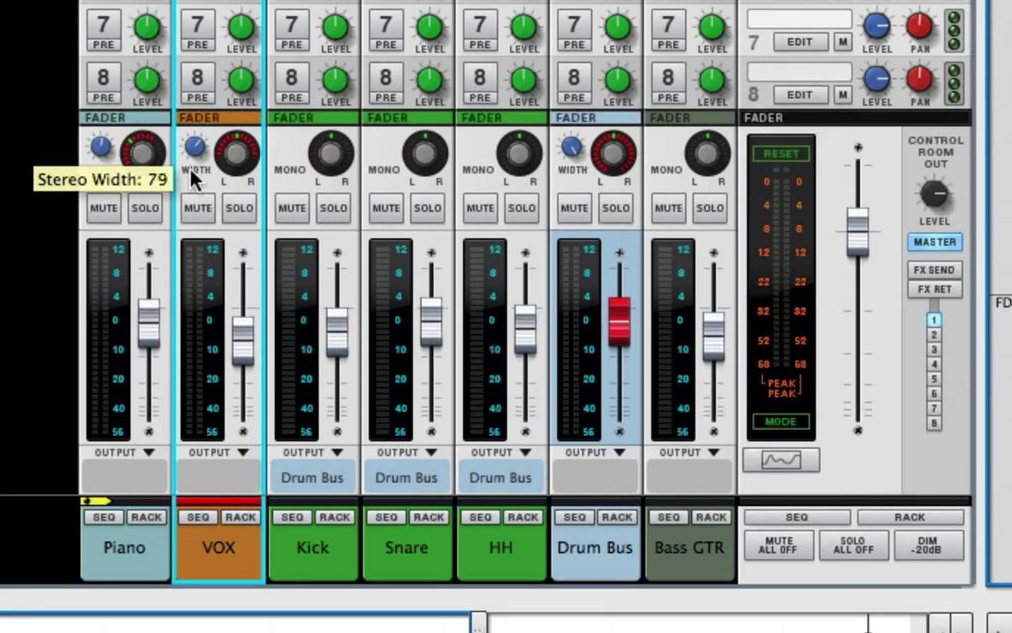
pyautogui.moveTo(195, 154); pyautogui.dragTo(197, 148)
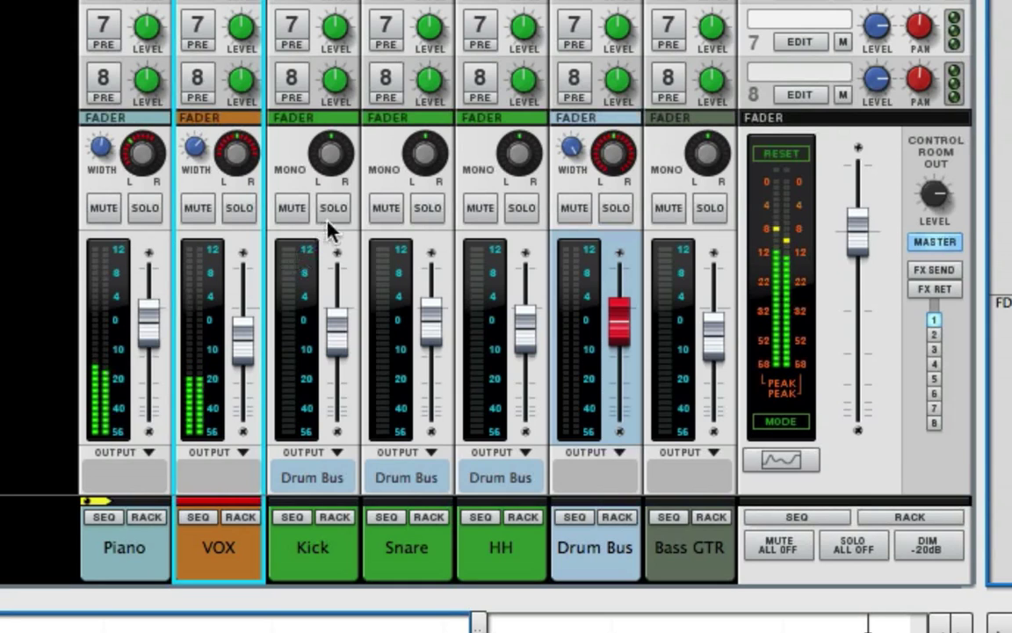
pyautogui.moveTo(284, 341)
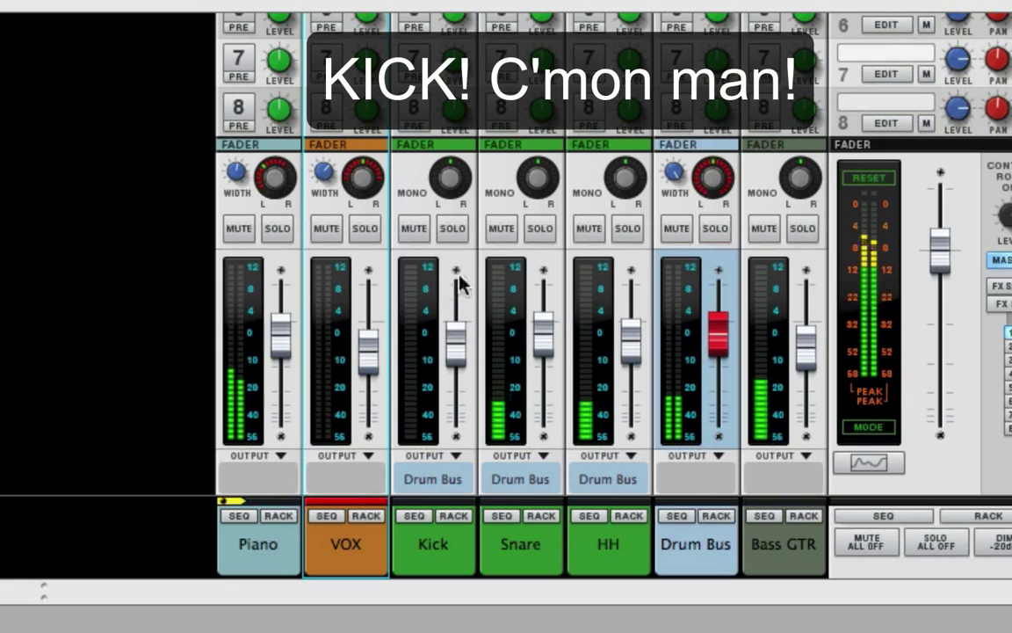
# Step: Pan the Snare left to -28 and the hi-hat right to about 19
pyautogui.click(538, 179)
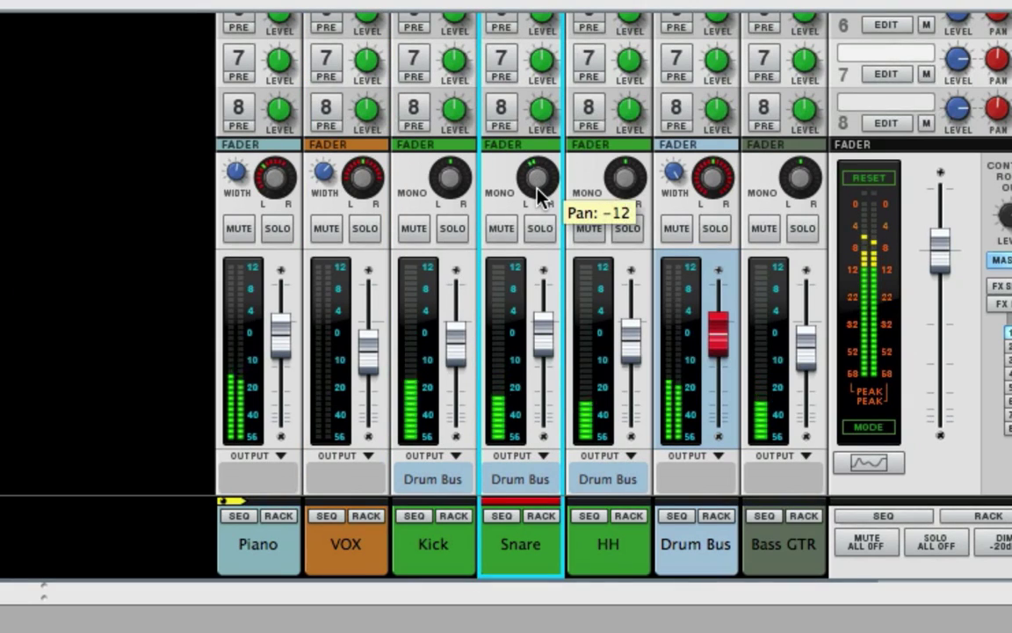
pyautogui.moveTo(520, 179); pyautogui.dragTo(520, 207)
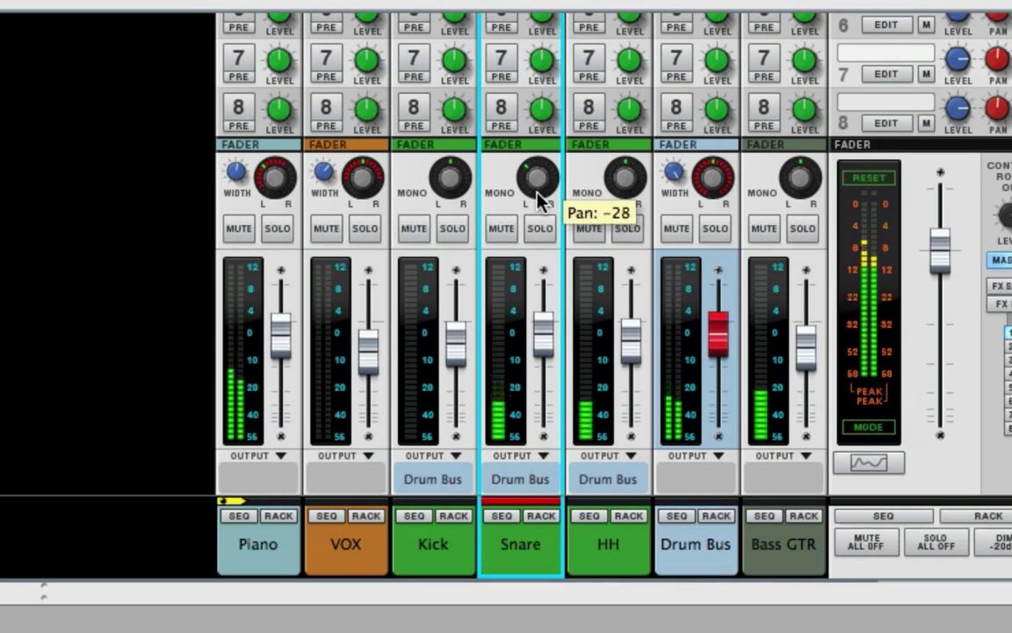
pyautogui.moveTo(539, 180); pyautogui.dragTo(540, 172)
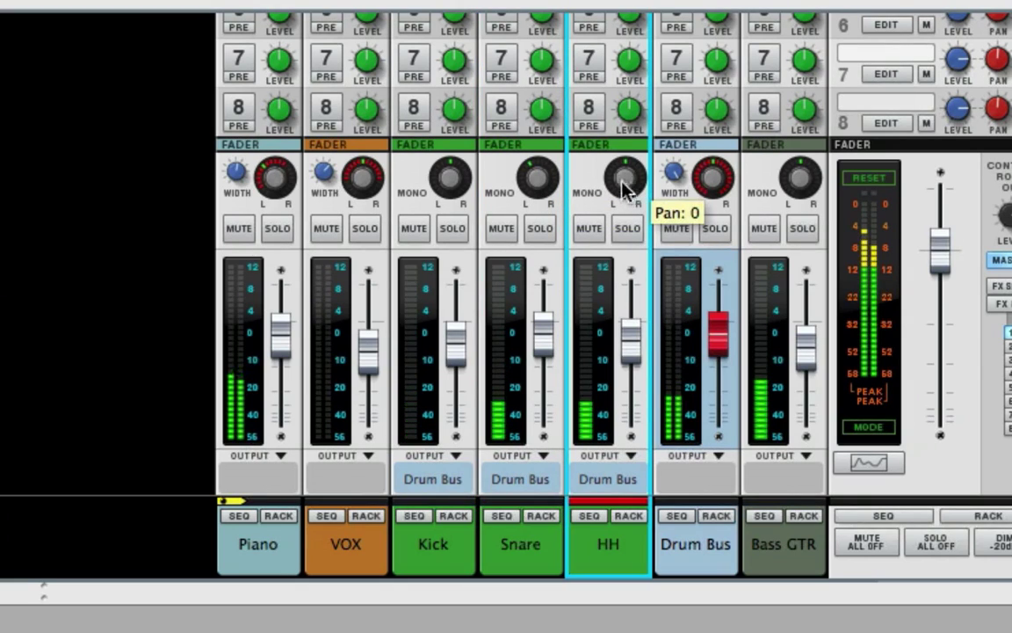
pyautogui.moveTo(625, 176); pyautogui.dragTo(633, 167)
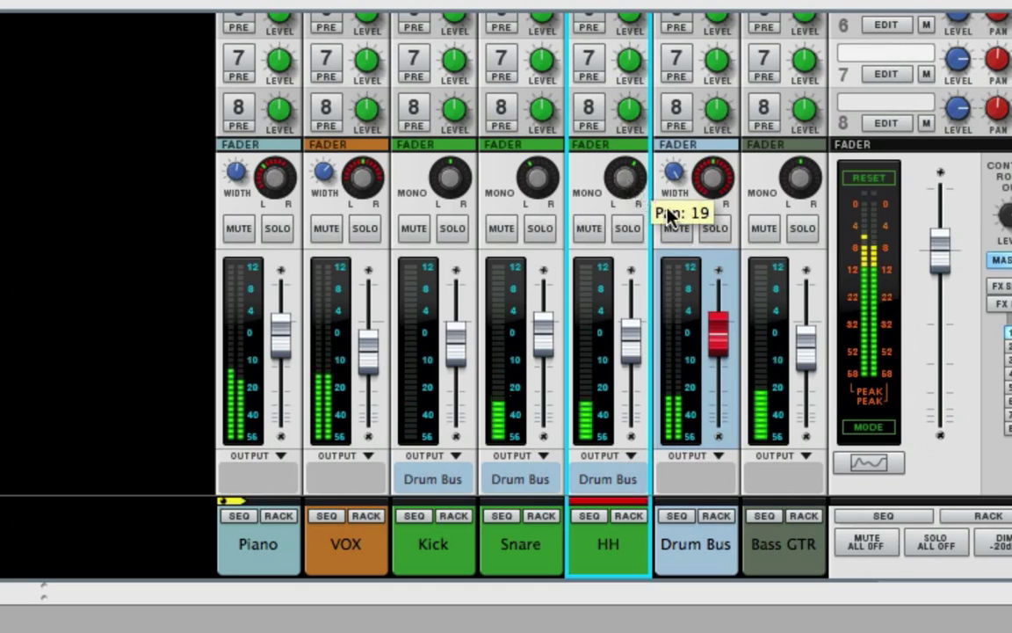
pyautogui.moveTo(717, 185)
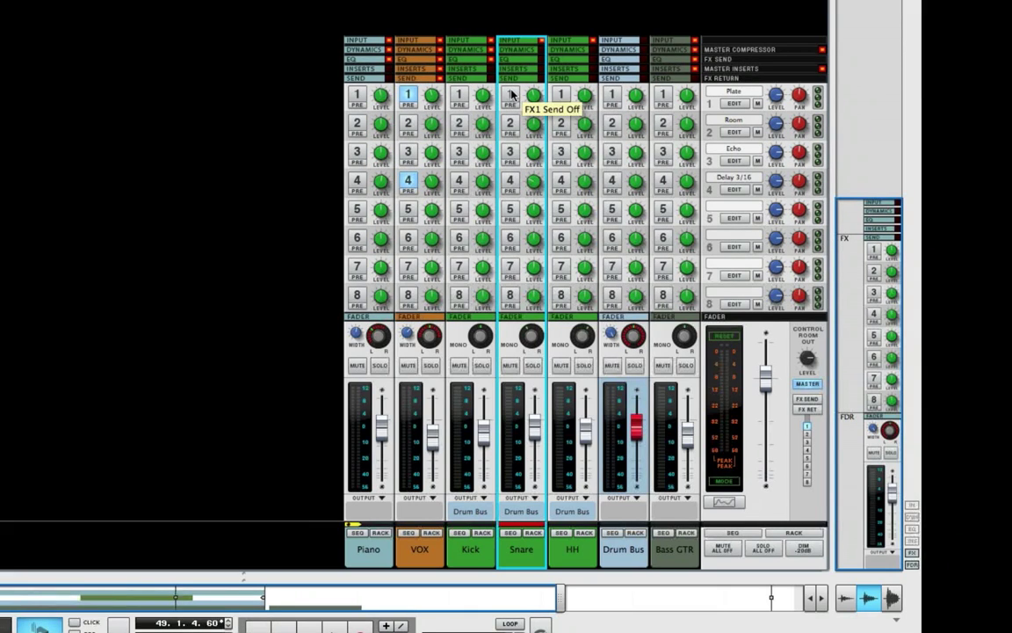
# Step: Toggle the Snare's Plate reverb send and adjust the Delay 3/16 return pan
pyautogui.click(509, 95)
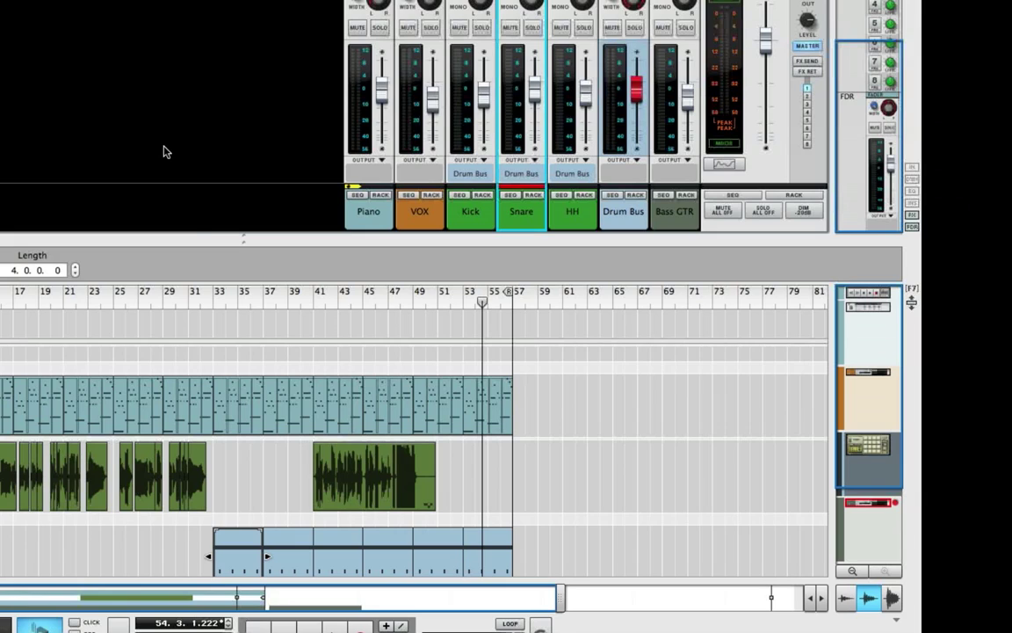
pyautogui.moveTo(290, 302)
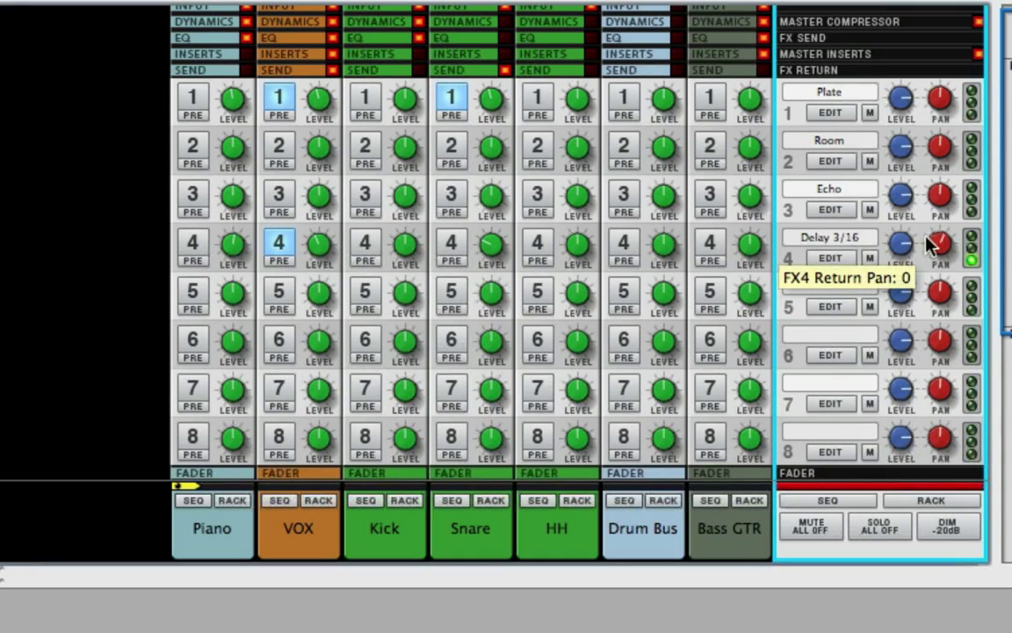
pyautogui.moveTo(941, 255); pyautogui.dragTo(940, 229)
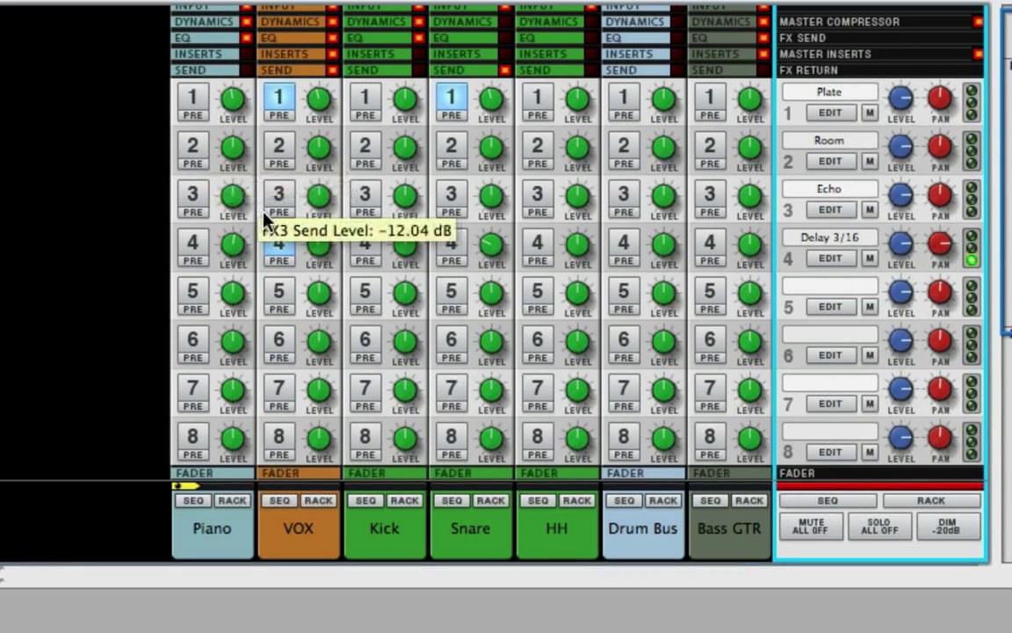
pyautogui.moveTo(320, 246)
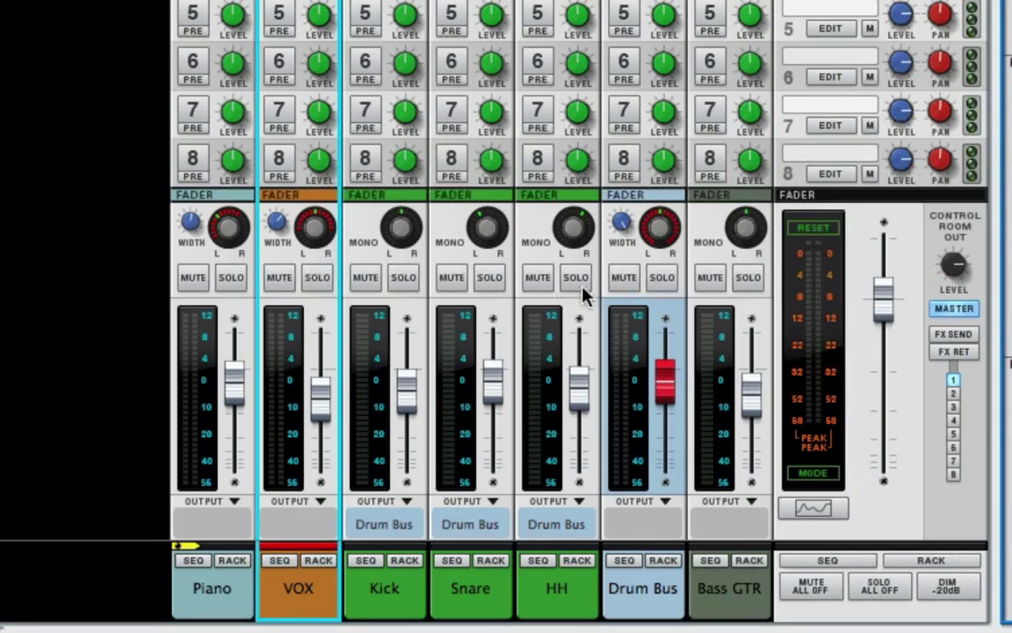
pyautogui.moveTo(745, 227)
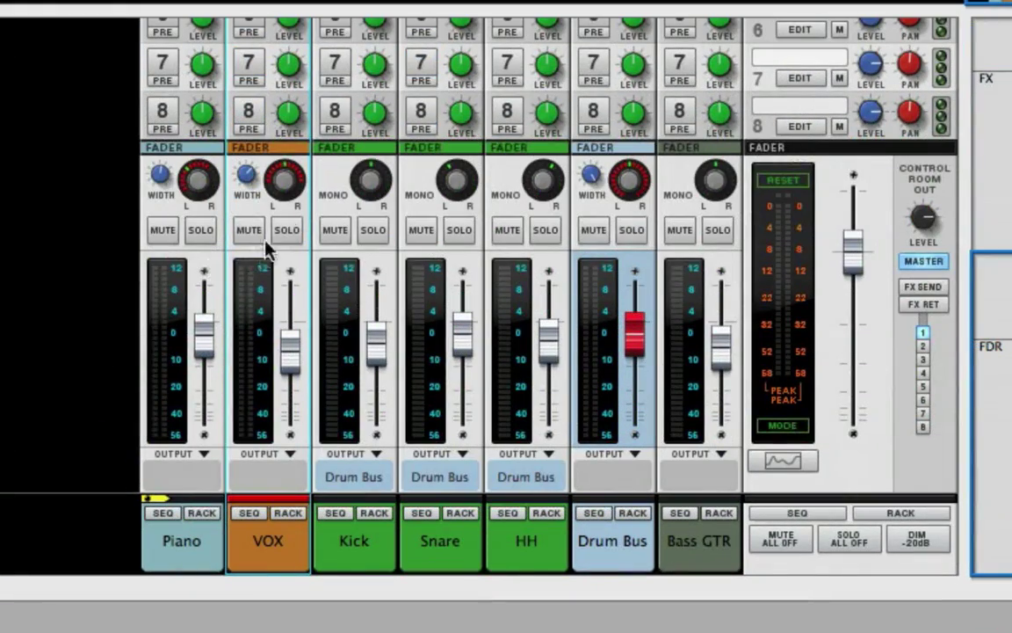
pyautogui.moveTo(249, 185)
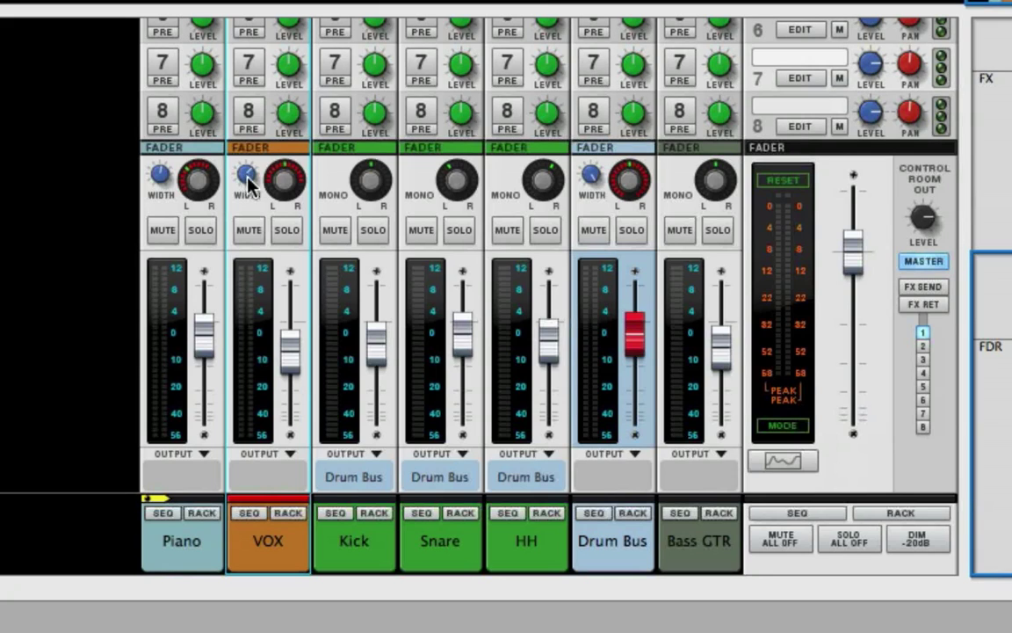
pyautogui.moveTo(250, 176)
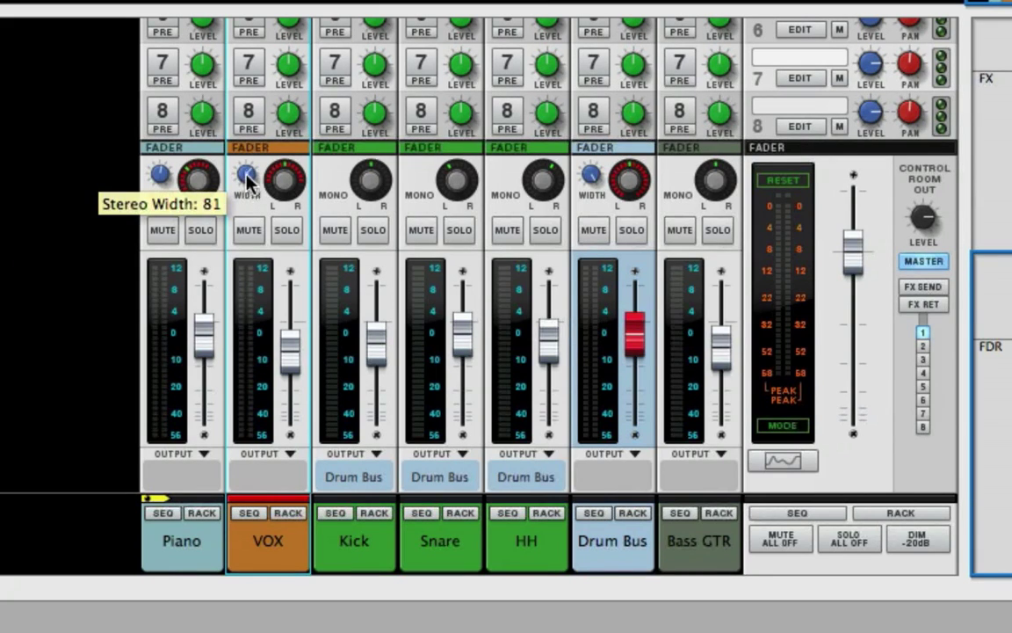
# Step: Widen then retune the VOX stereo width to settle at 81
pyautogui.moveTo(248, 179); pyautogui.dragTo(248, 132)
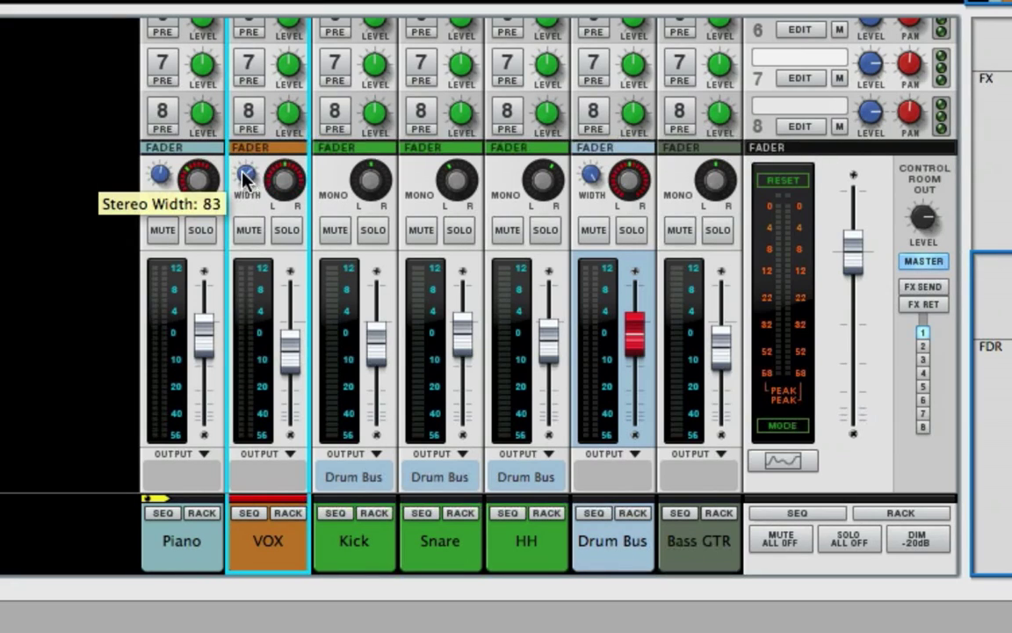
pyautogui.moveTo(243, 151)
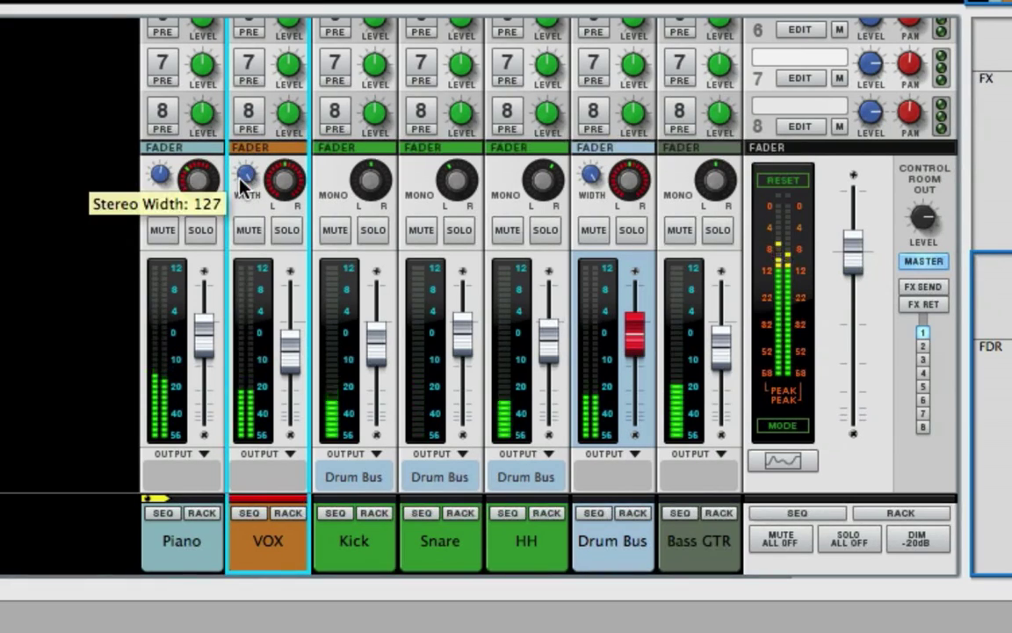
pyautogui.moveTo(273, 172); pyautogui.dragTo(267, 190)
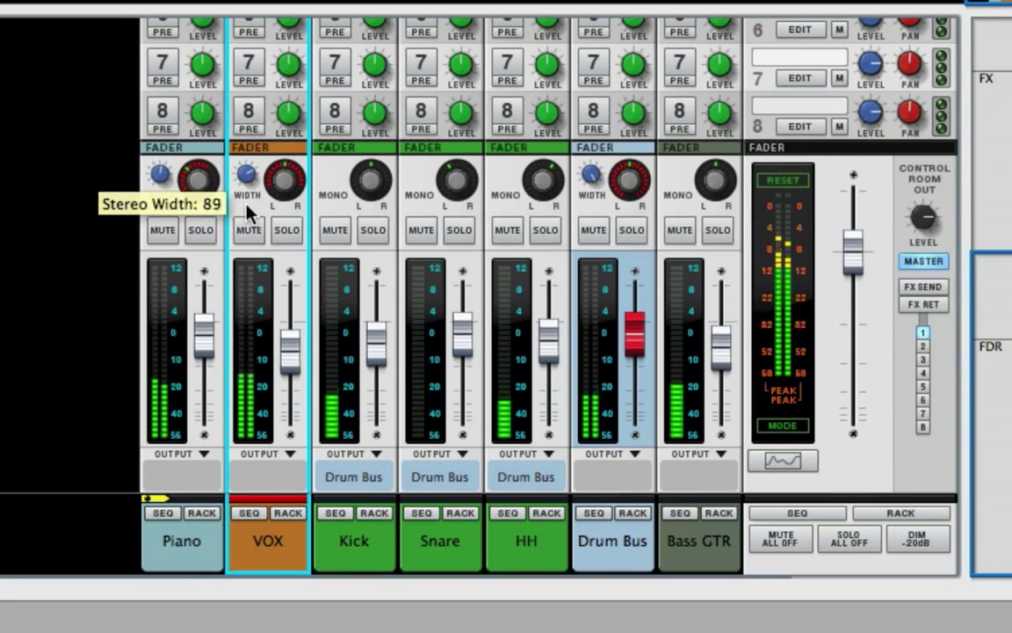
pyautogui.moveTo(246, 179); pyautogui.dragTo(248, 190)
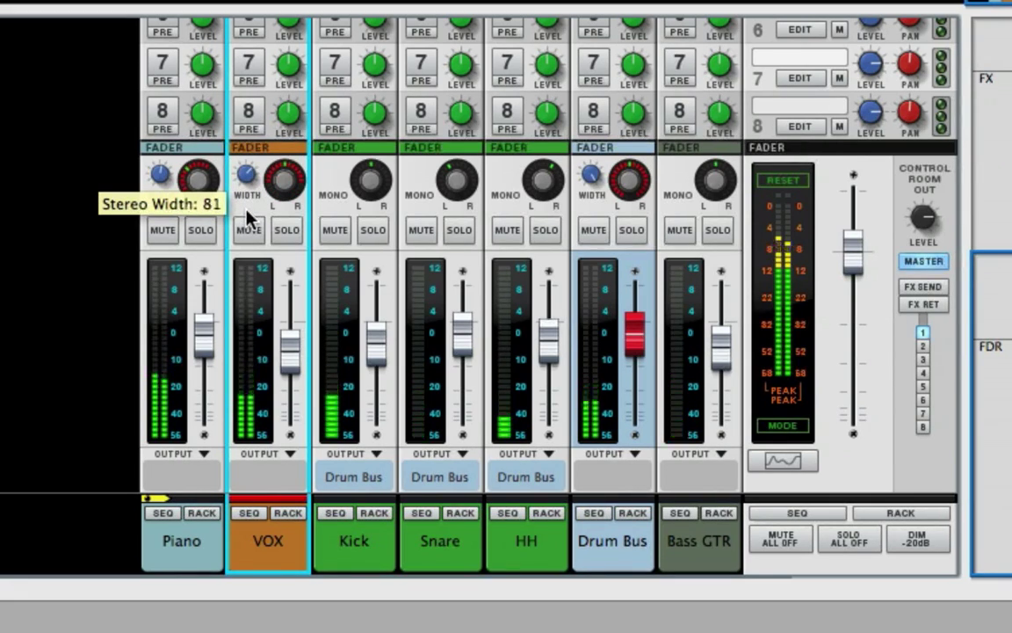
pyautogui.moveTo(249, 214)
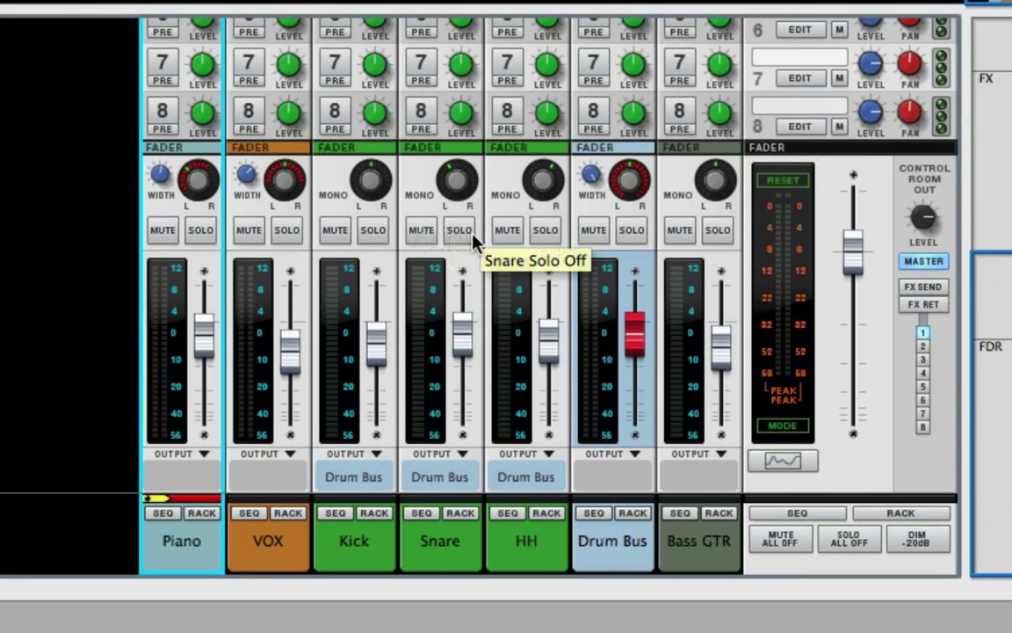
pyautogui.moveTo(162, 230)
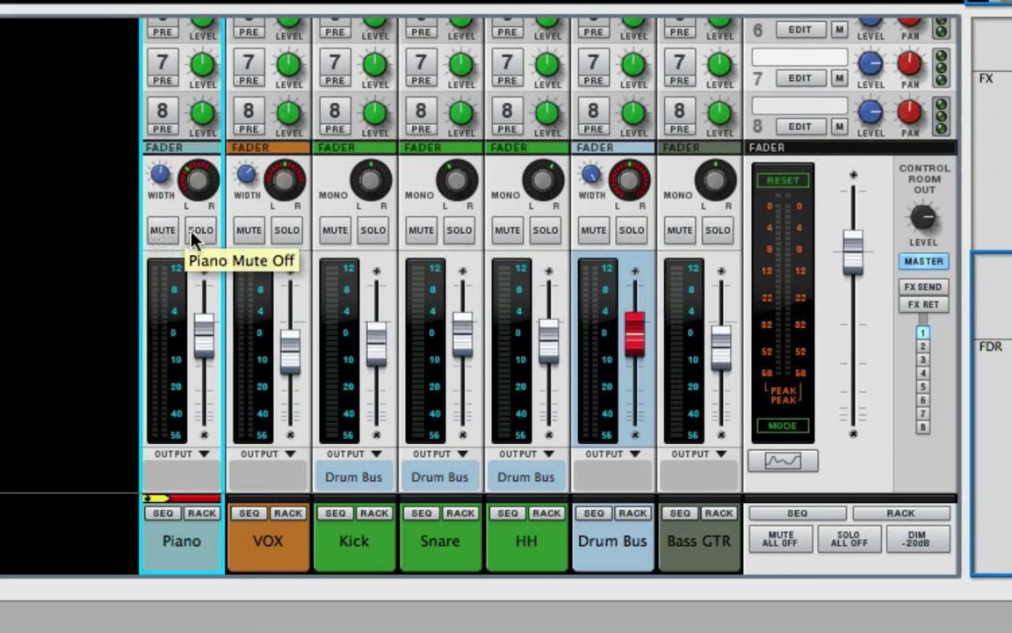
pyautogui.moveTo(165, 235)
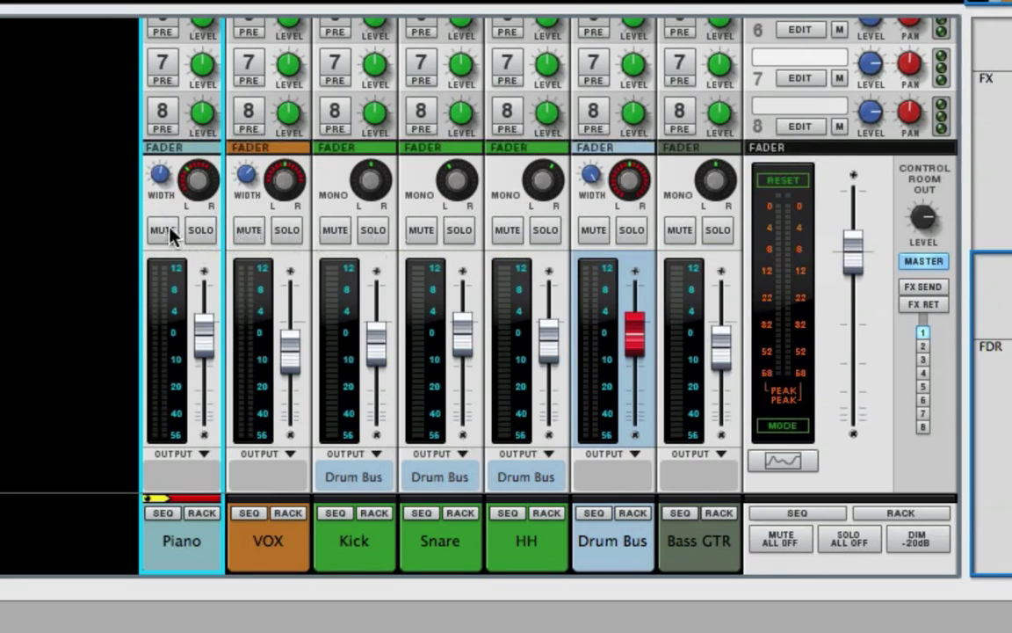
# Step: Clear all channel mutes and solos with Mute All Off and Solo All Off
pyautogui.click(162, 230)
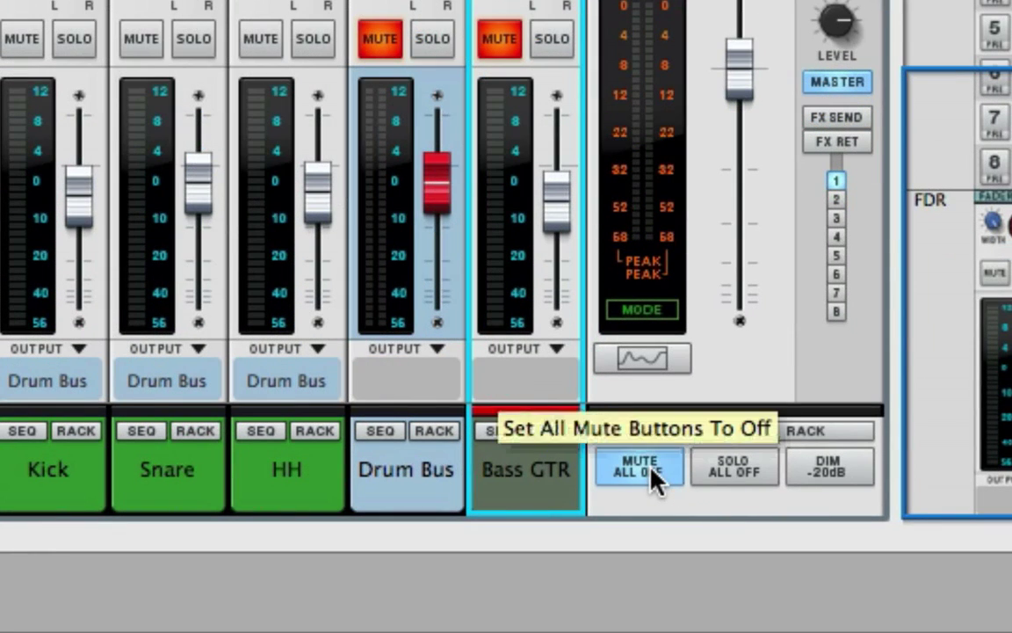
pyautogui.click(640, 466)
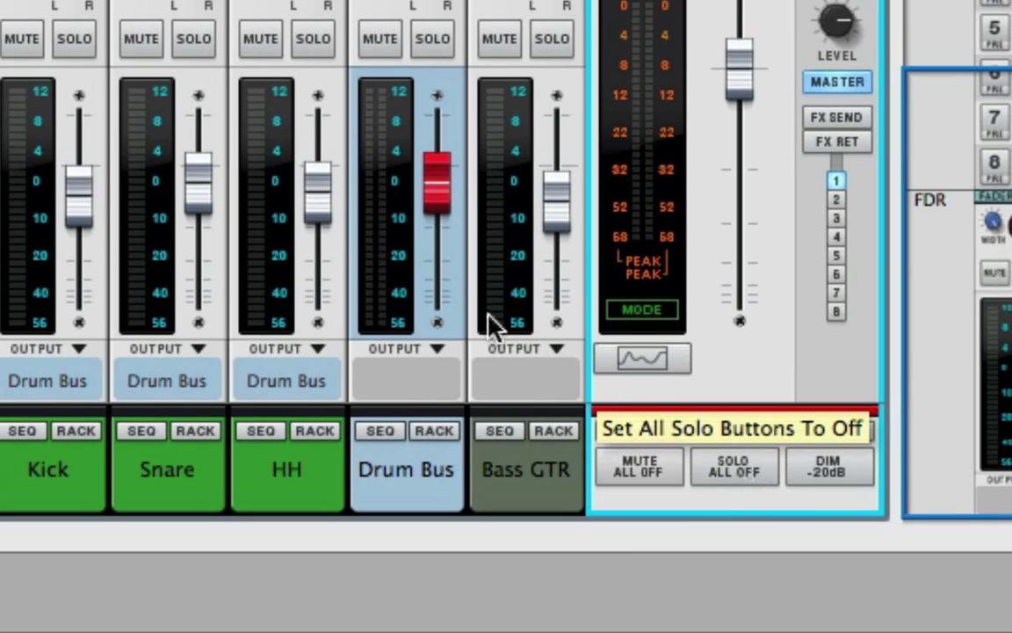
pyautogui.click(735, 466)
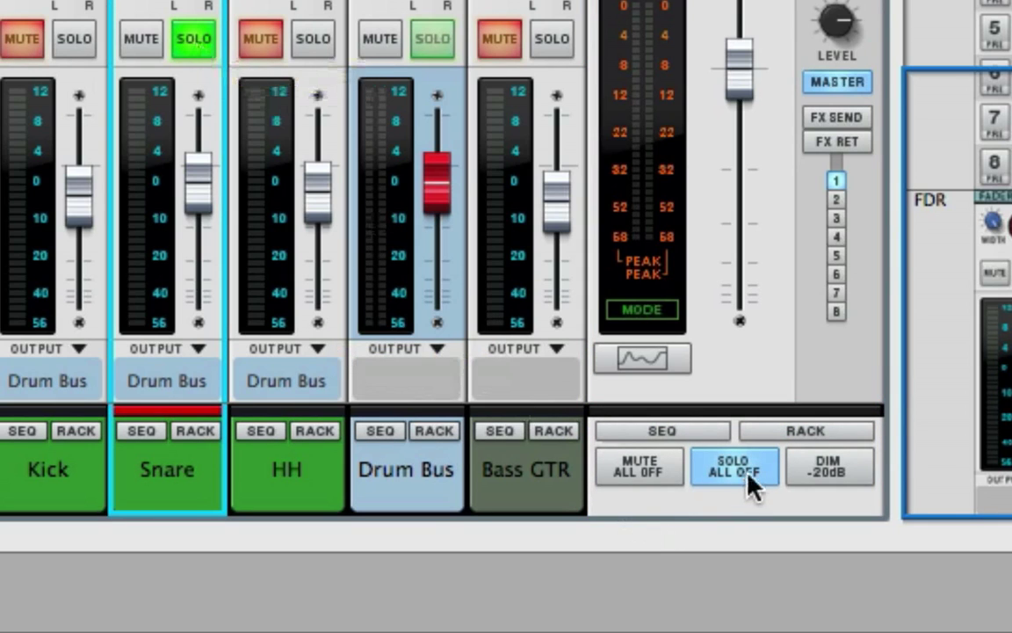
pyautogui.click(735, 466)
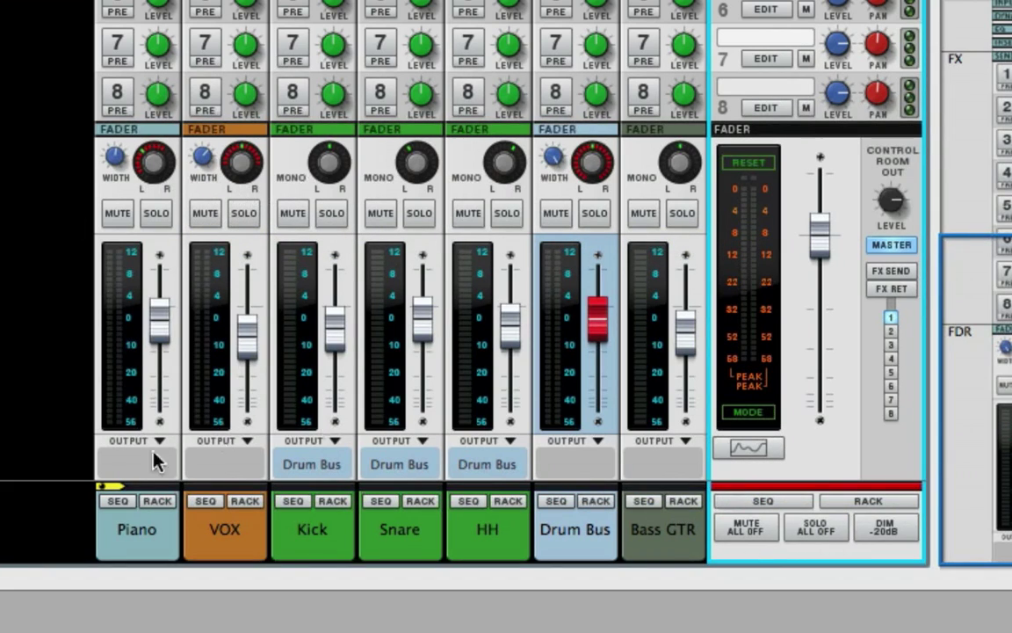
pyautogui.moveTo(466, 174)
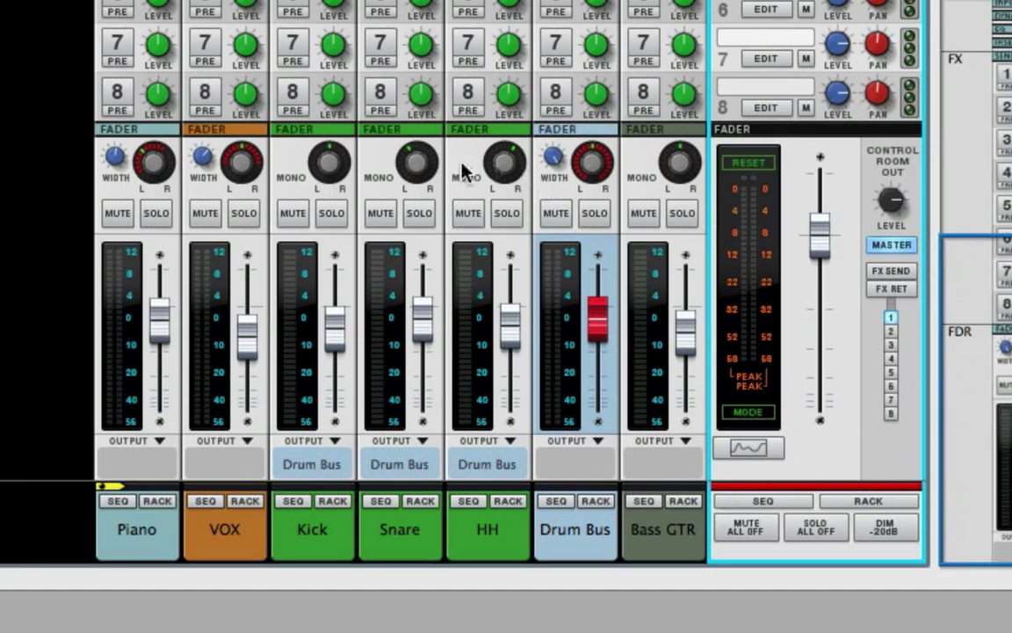
pyautogui.moveTo(263, 229)
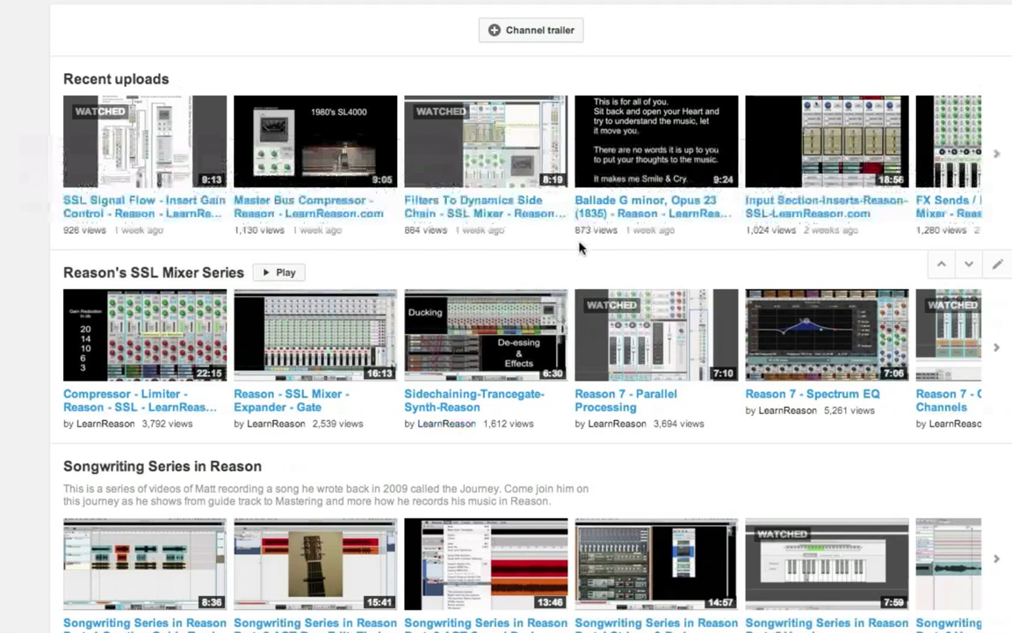
pyautogui.moveTo(580, 270)
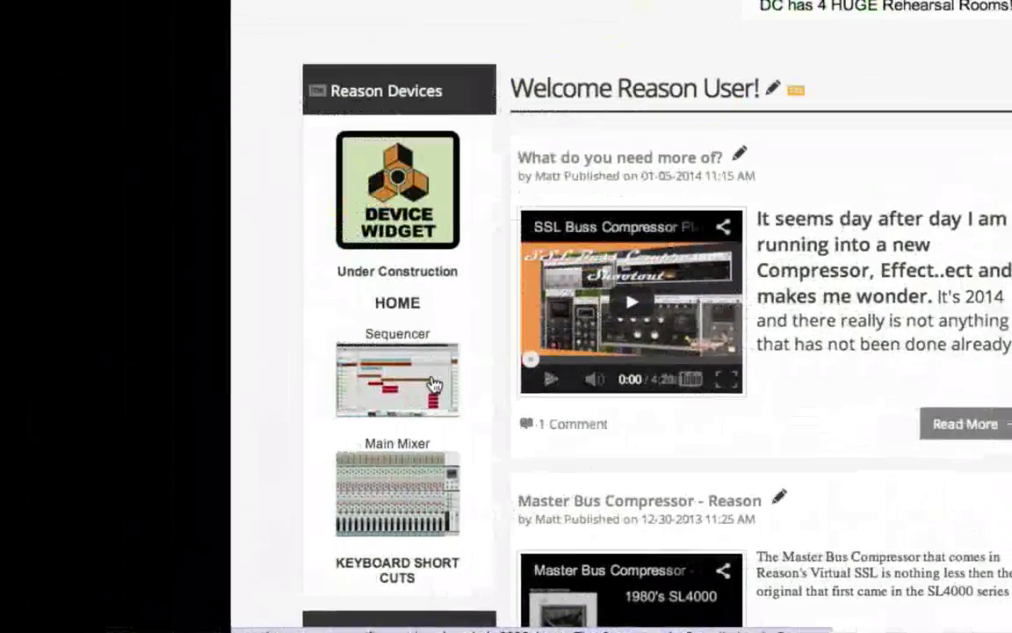
# Step: Scroll down the LearnReason home page's Reason Devices sidebar
pyautogui.scroll(-3)
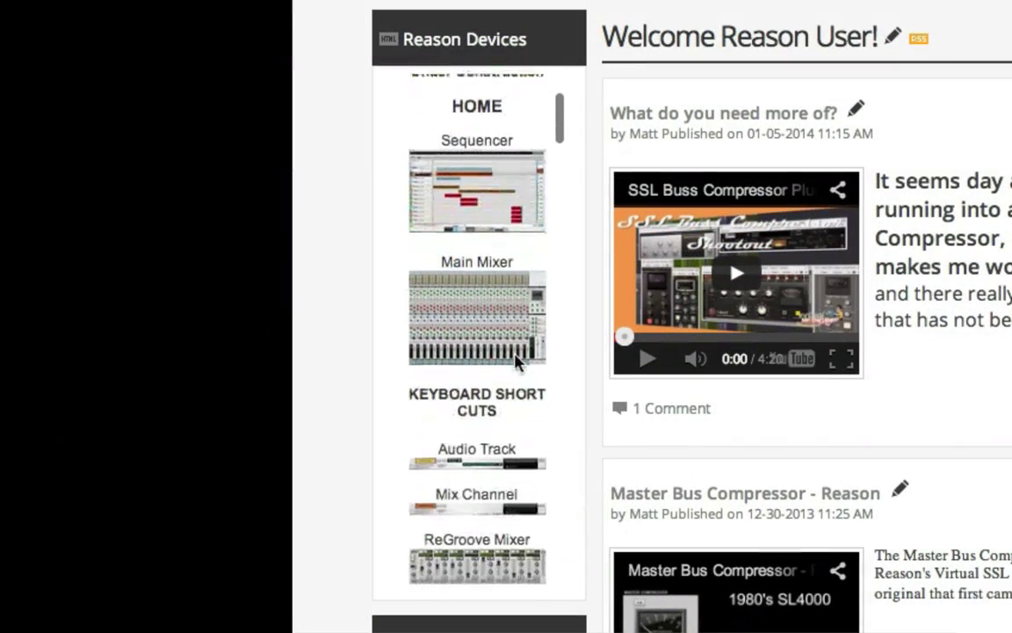
pyautogui.scroll(-3)
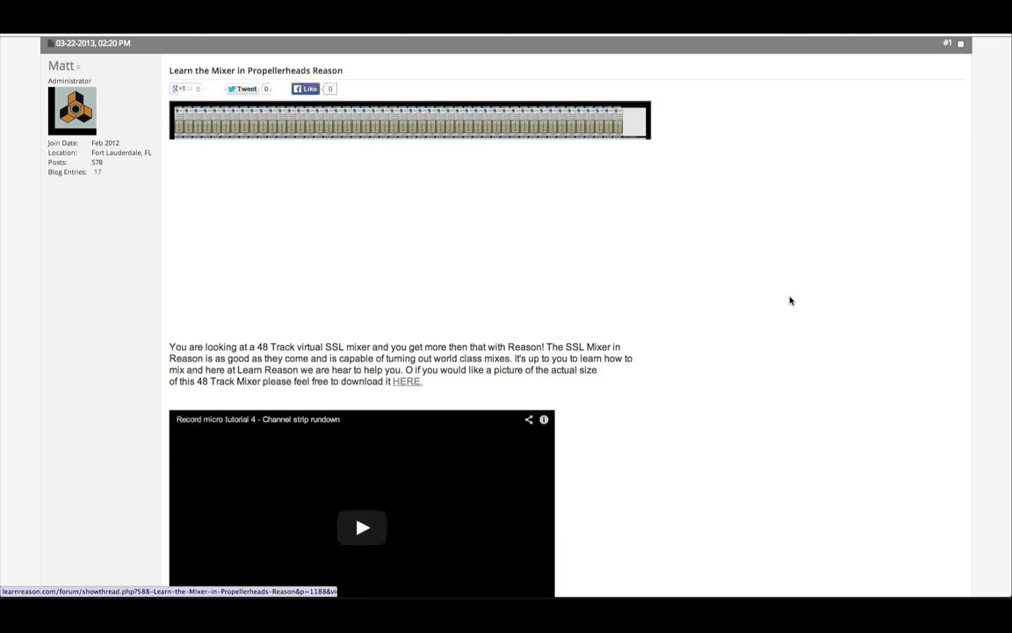
# Step: Scroll the Learn the Mixer post and open the Inputs & Inserts Sections thread
pyautogui.scroll(-3)
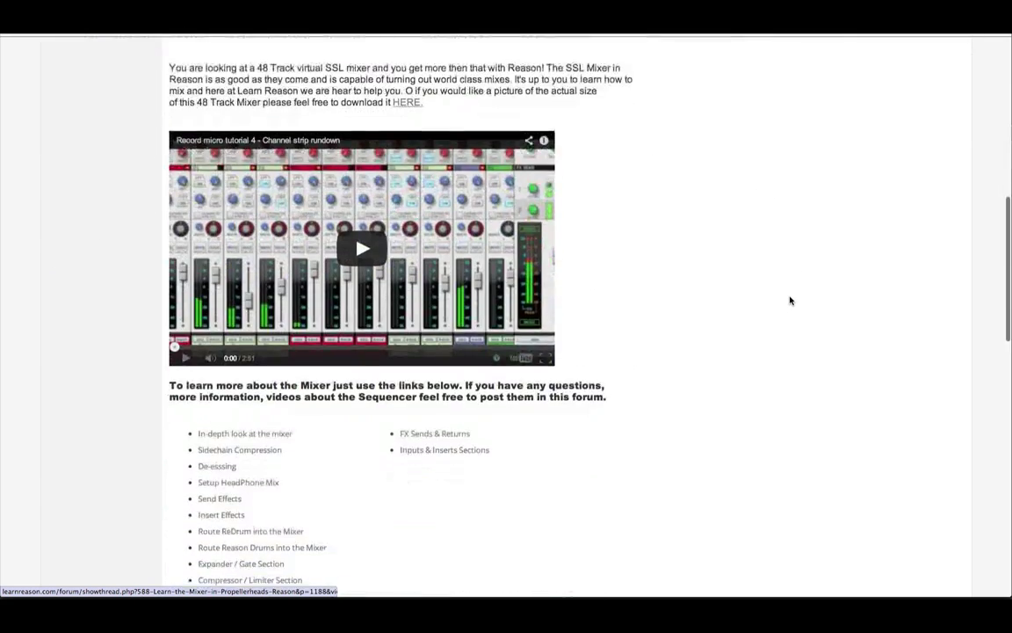
pyautogui.scroll(-3)
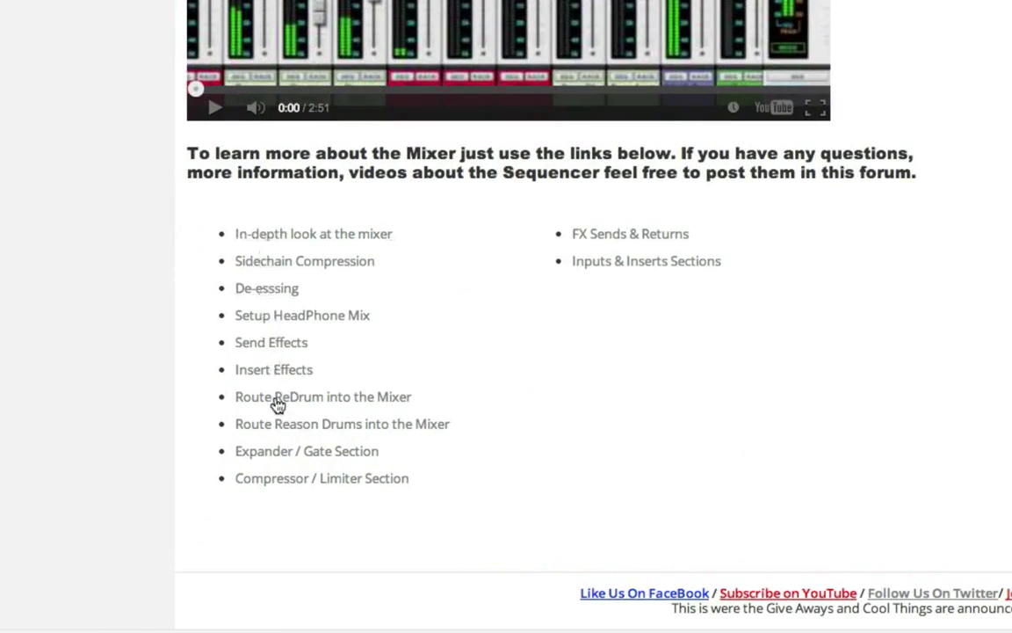
pyautogui.moveTo(949, 435)
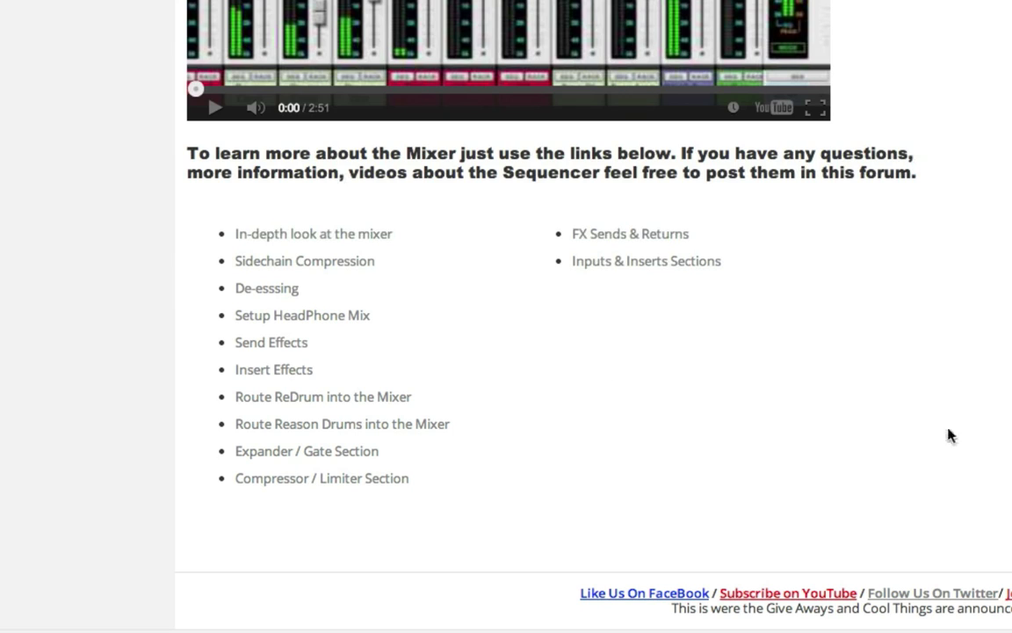
pyautogui.moveTo(893, 432)
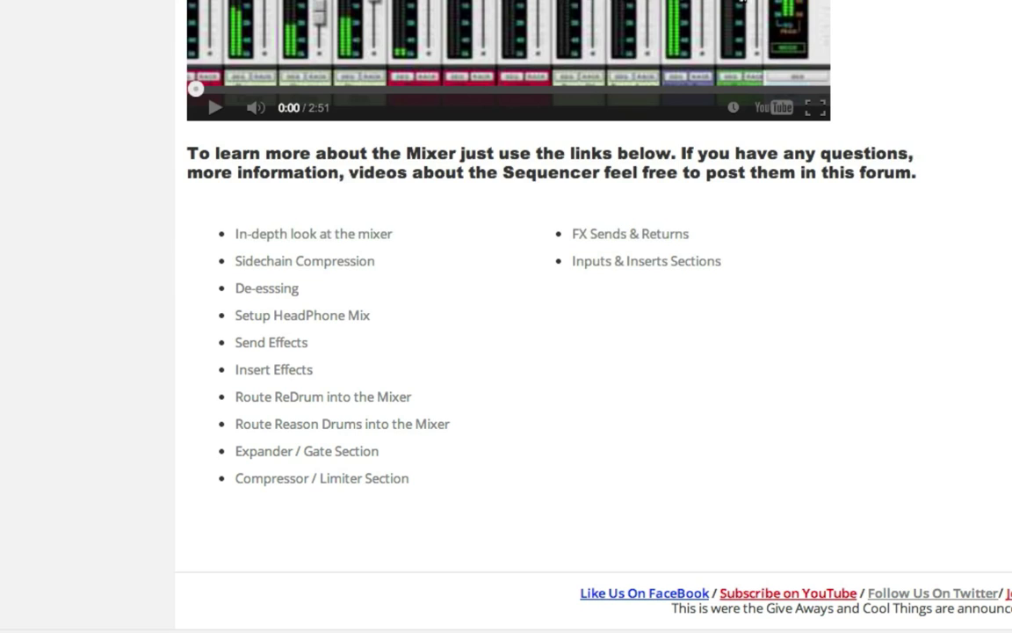
pyautogui.moveTo(886, 364)
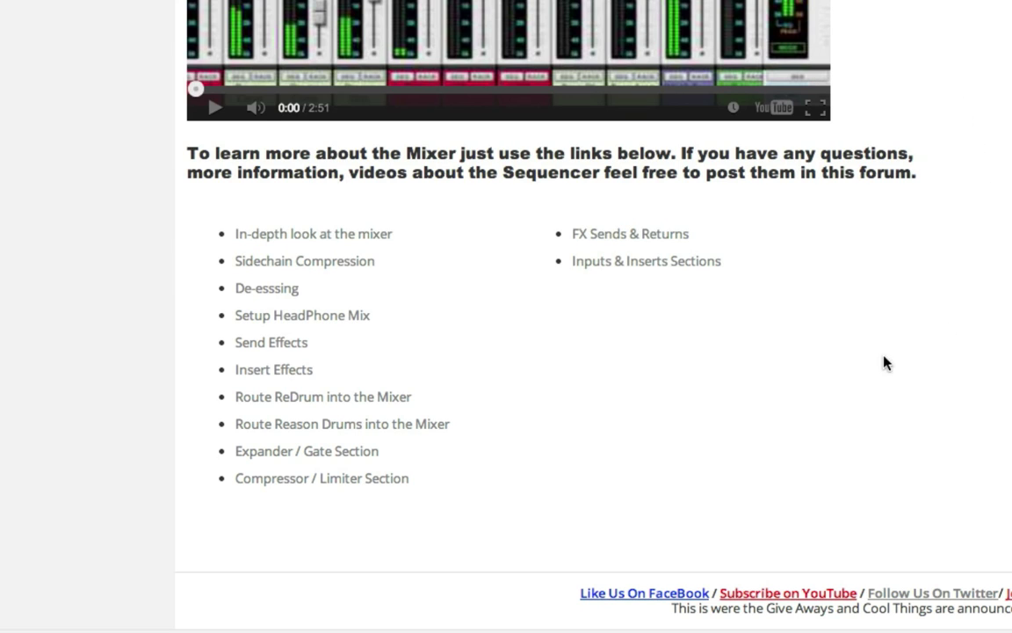
pyautogui.moveTo(613, 246)
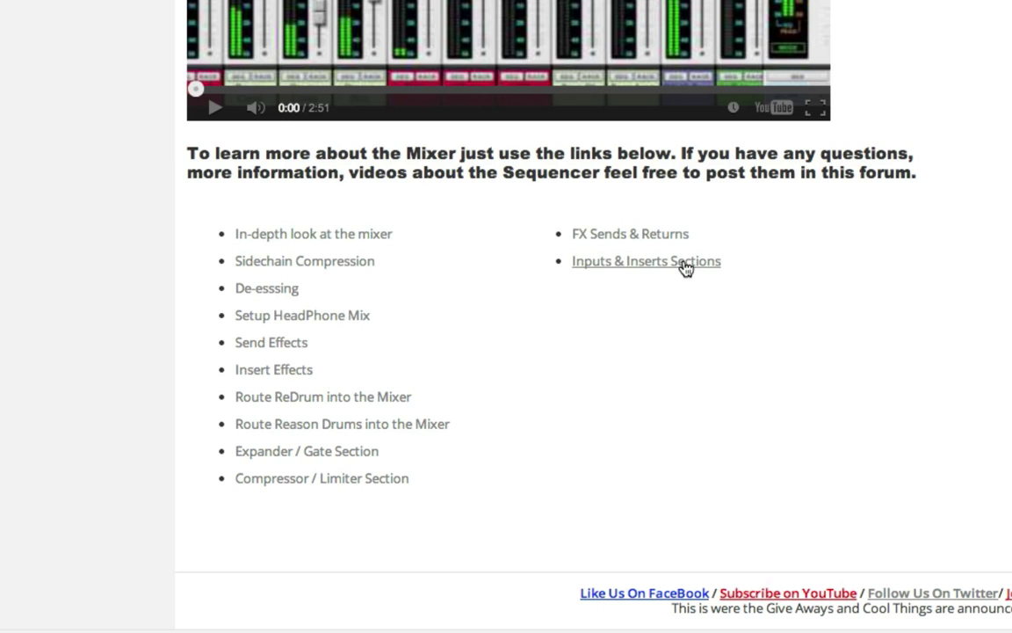
pyautogui.click(647, 260)
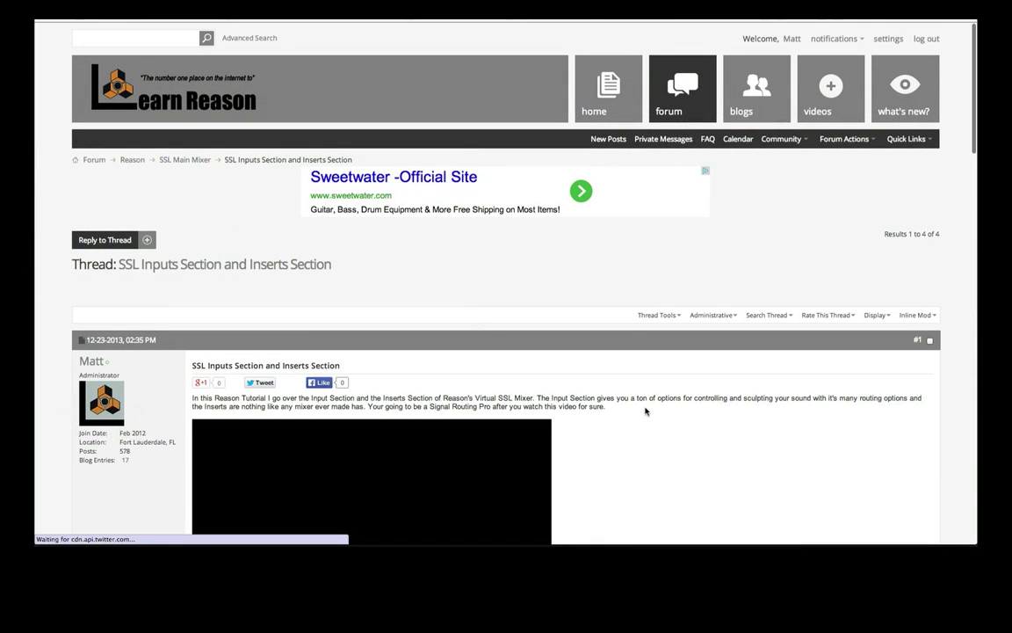
# Step: Scroll through the SSL Inputs and Inserts Section thread
pyautogui.scroll(-3)
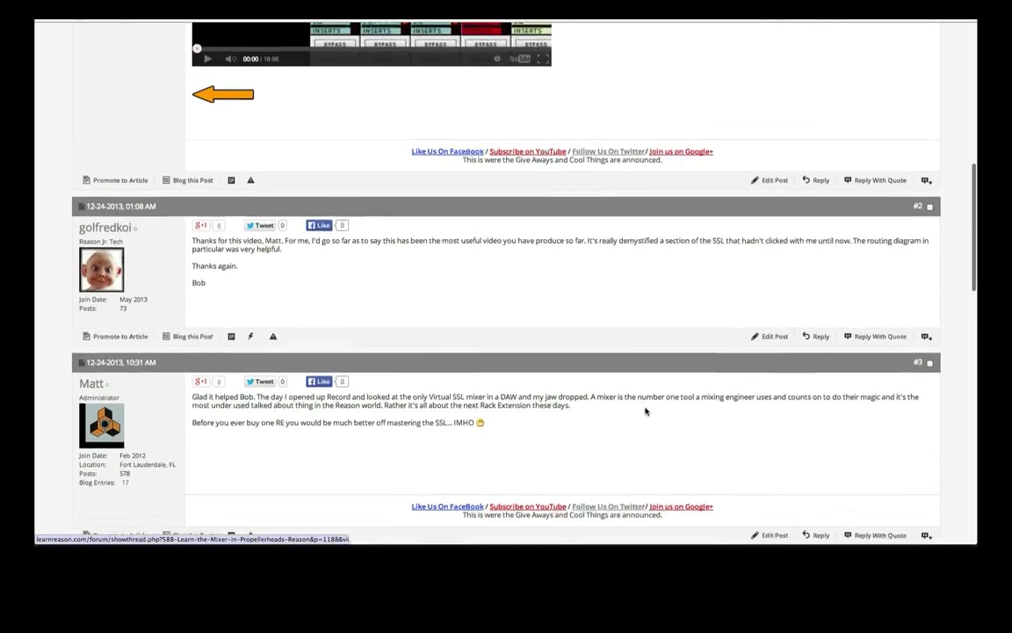
pyautogui.scroll(-3)
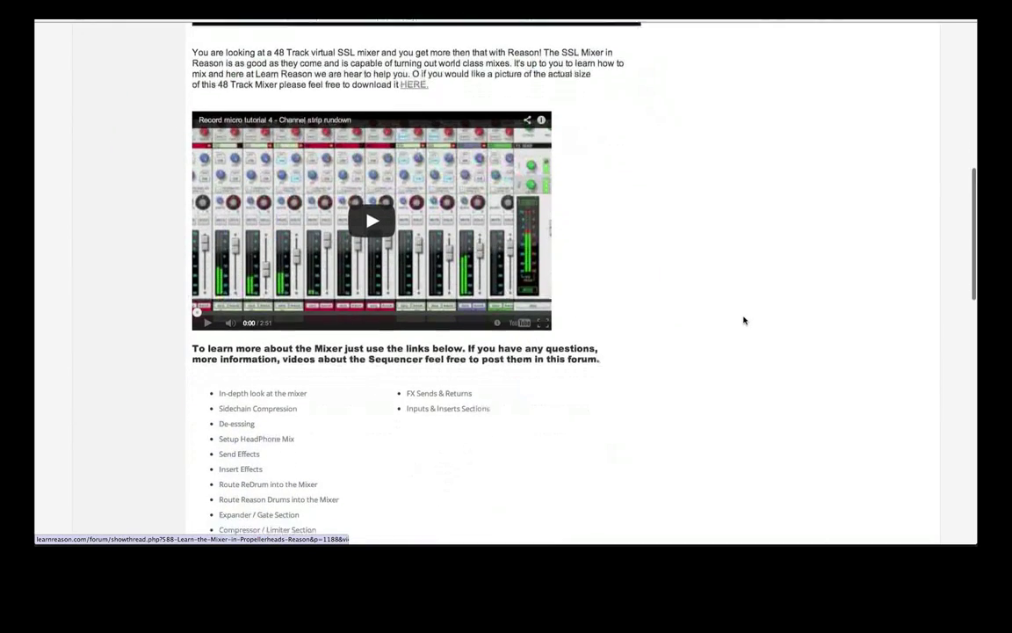
pyautogui.scroll(-3)
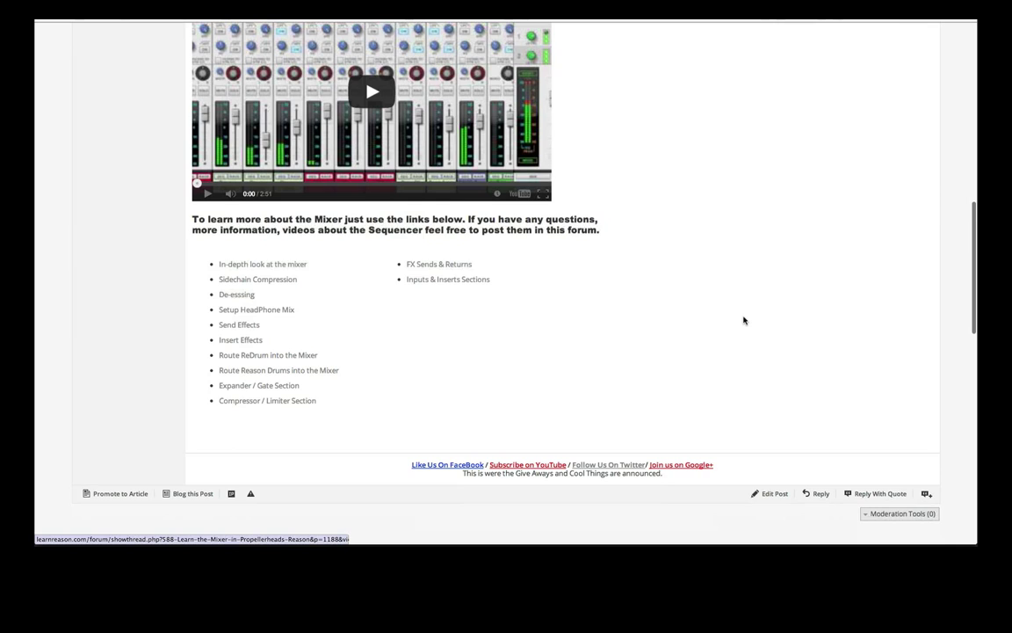